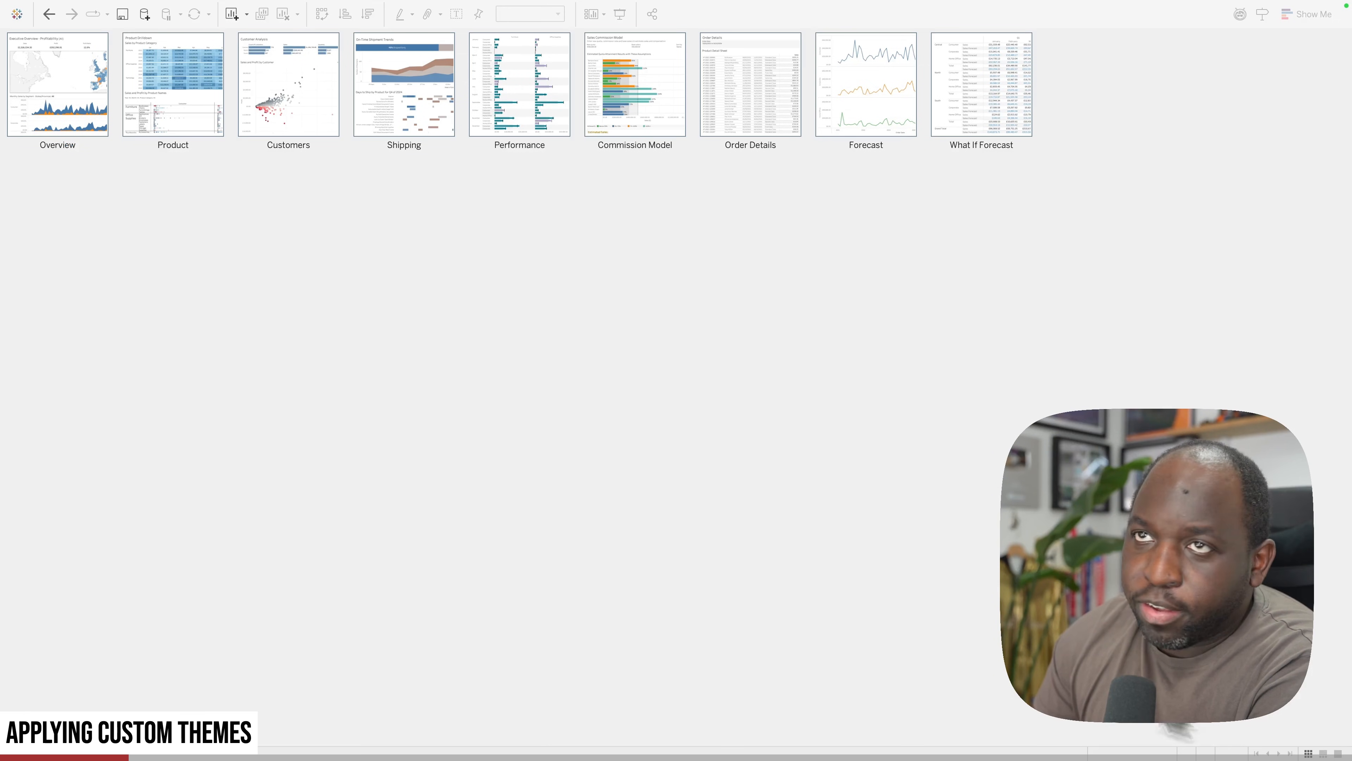
{"action": "mouse_move", "coordinate": [837, 601]}
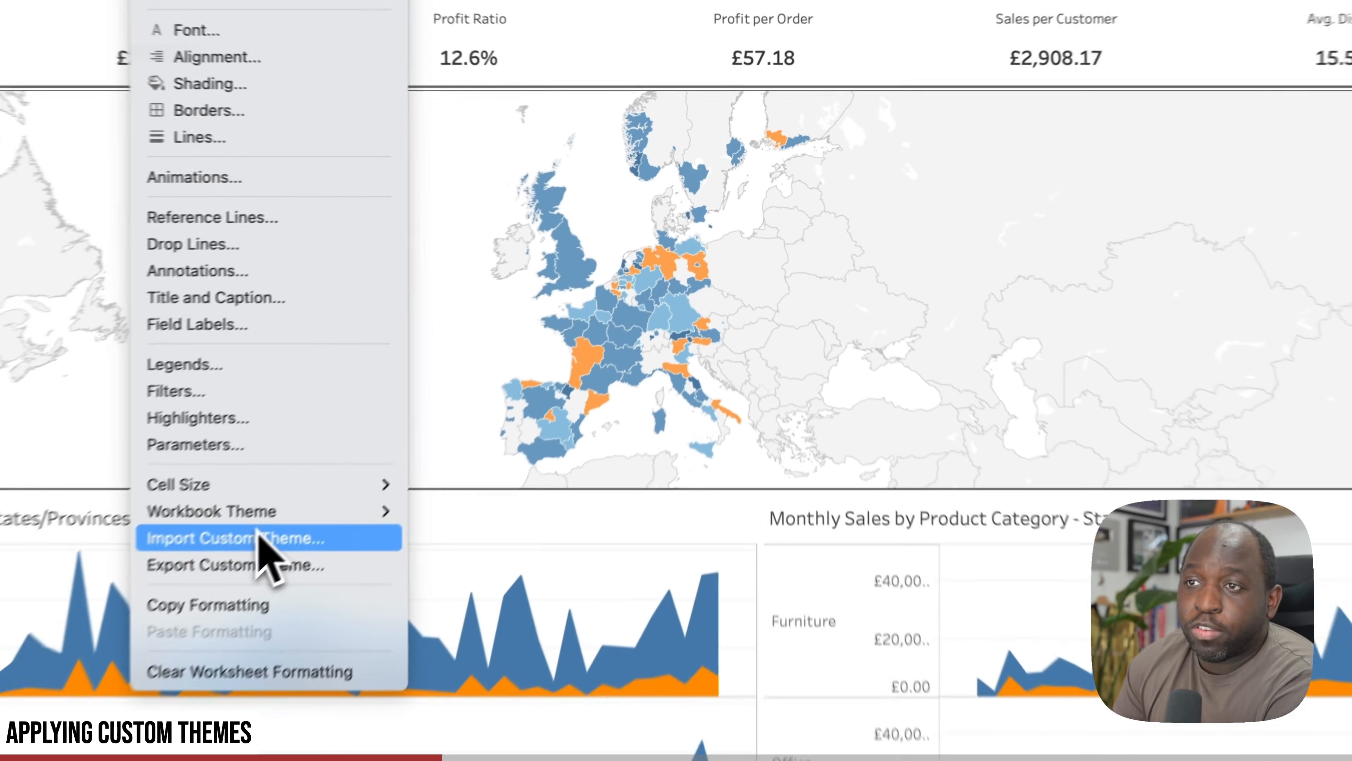
Step: Import the Superstore-Product V2.json custom theme from the Themes folder into the workbook
{"action": "left_click", "coordinate": [233, 538]}
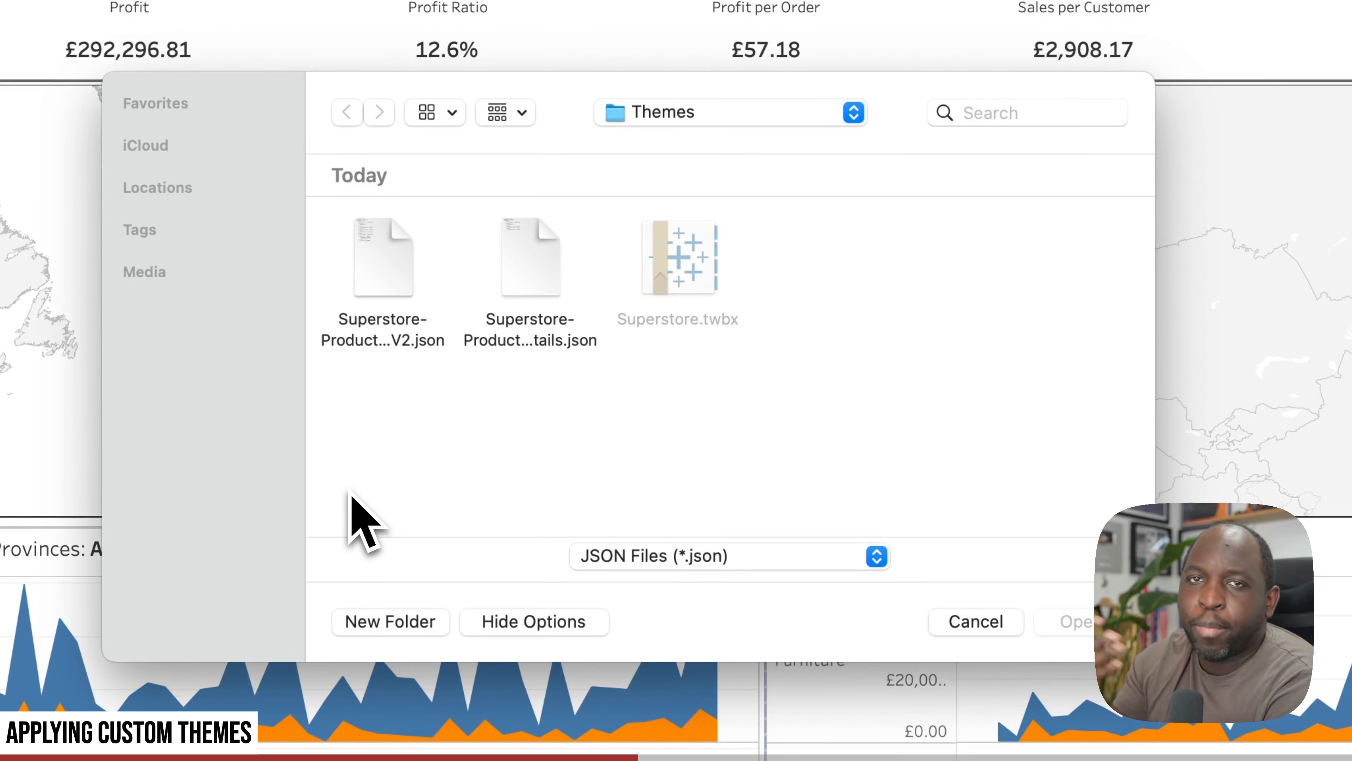
{"action": "left_click", "coordinate": [381, 257]}
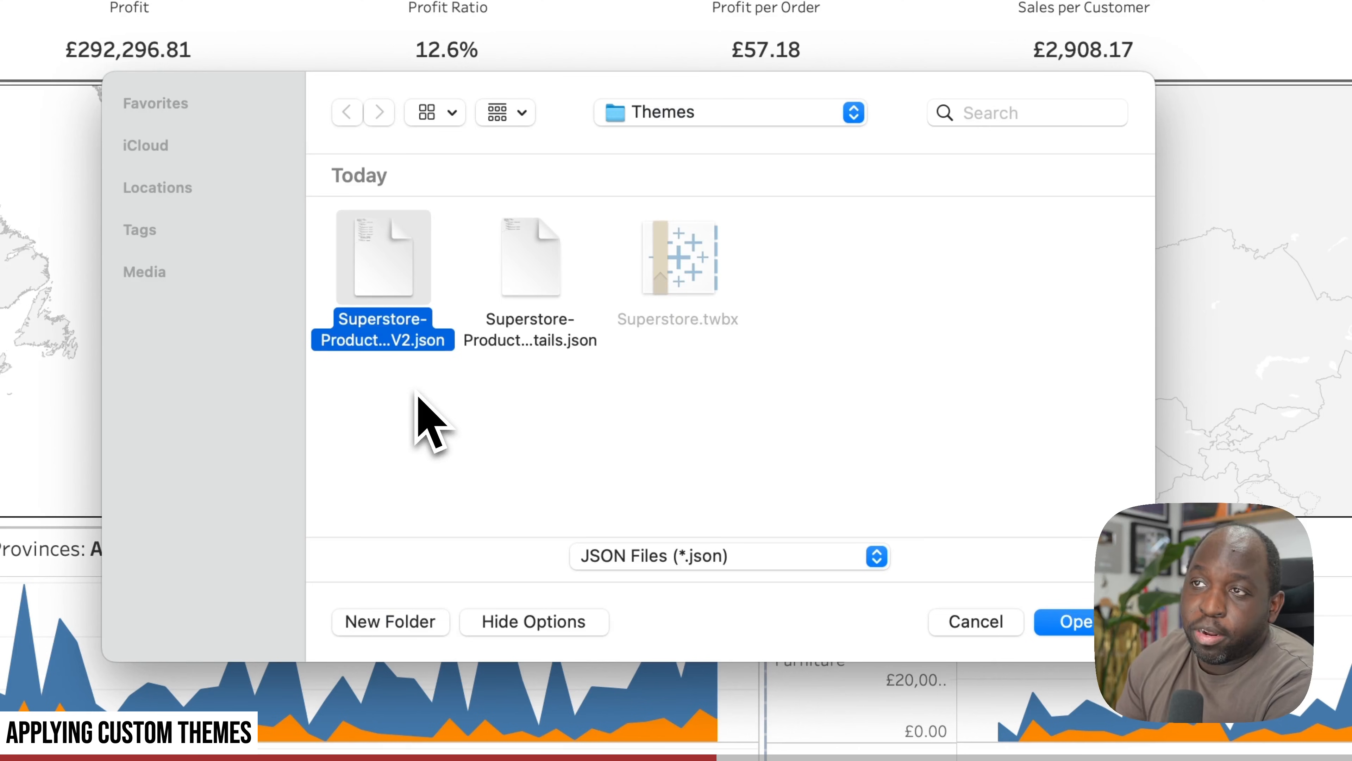
{"action": "left_click", "coordinate": [1070, 621]}
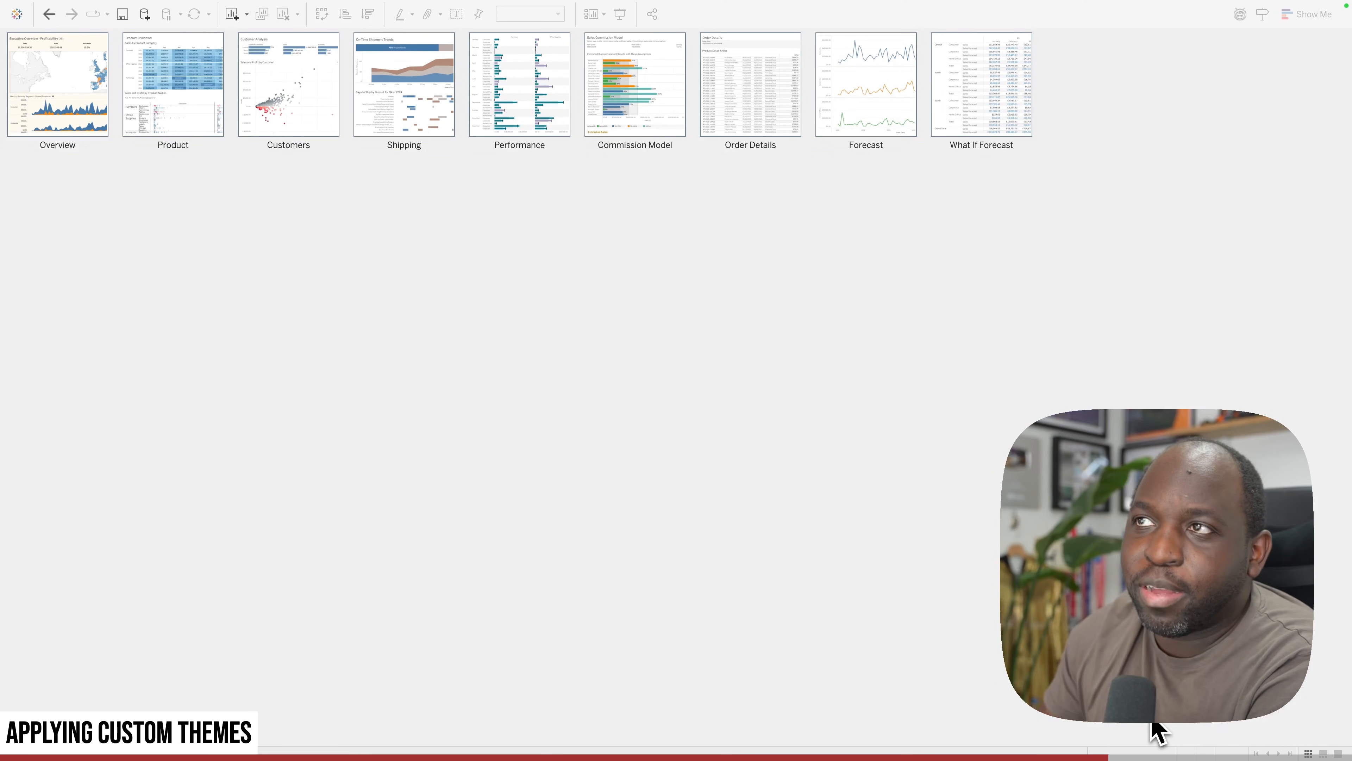
Step: Refresh all sheet thumbnails from the sheet sorter so they show the imported theme
{"action": "right_click", "coordinate": [556, 313]}
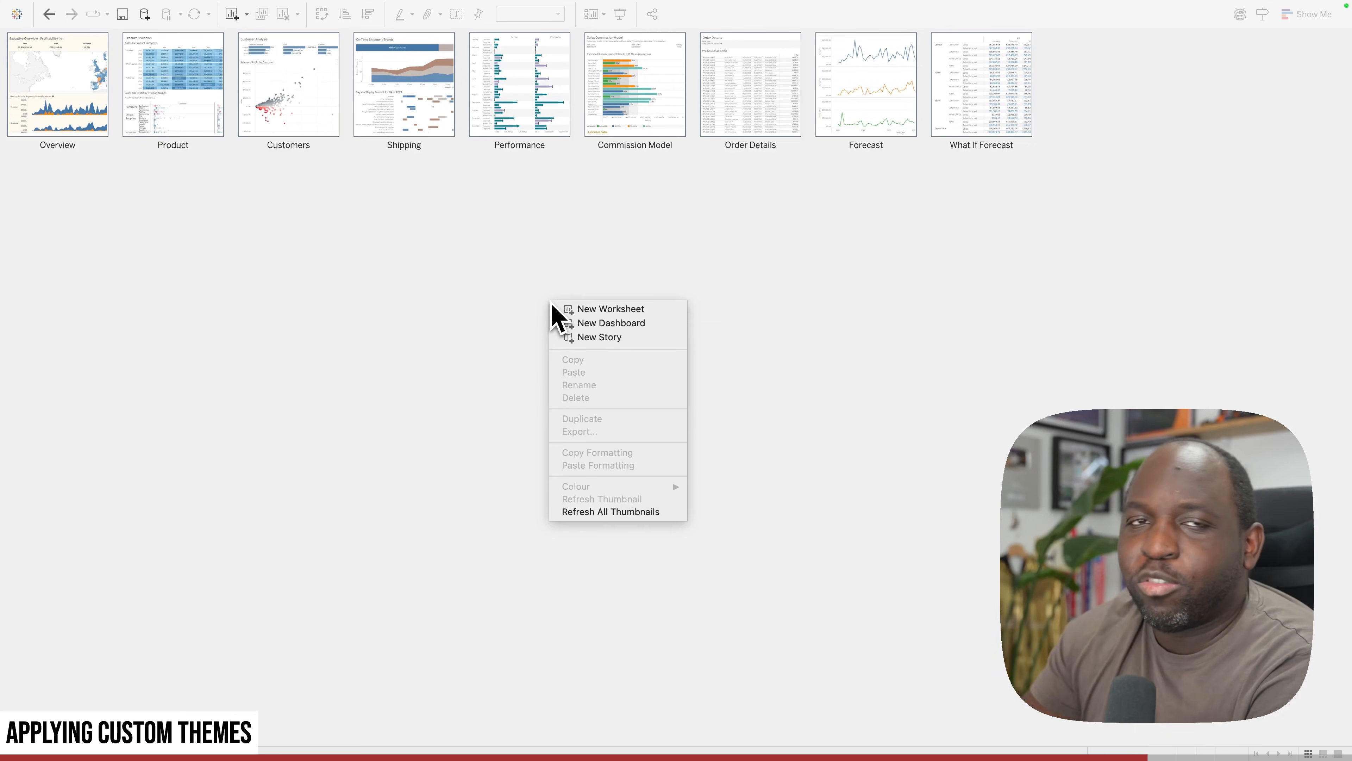
{"action": "left_click", "coordinate": [660, 535]}
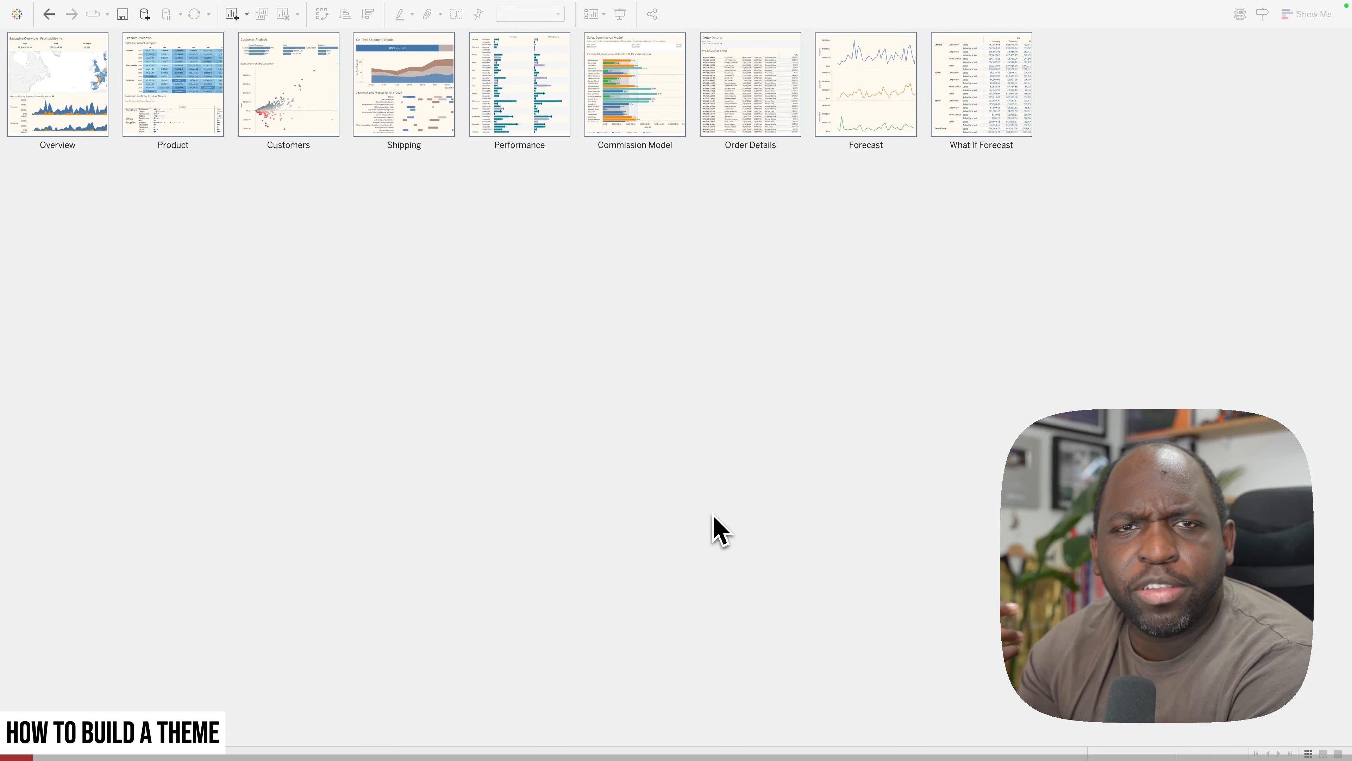
{"action": "mouse_move", "coordinate": [1216, 739]}
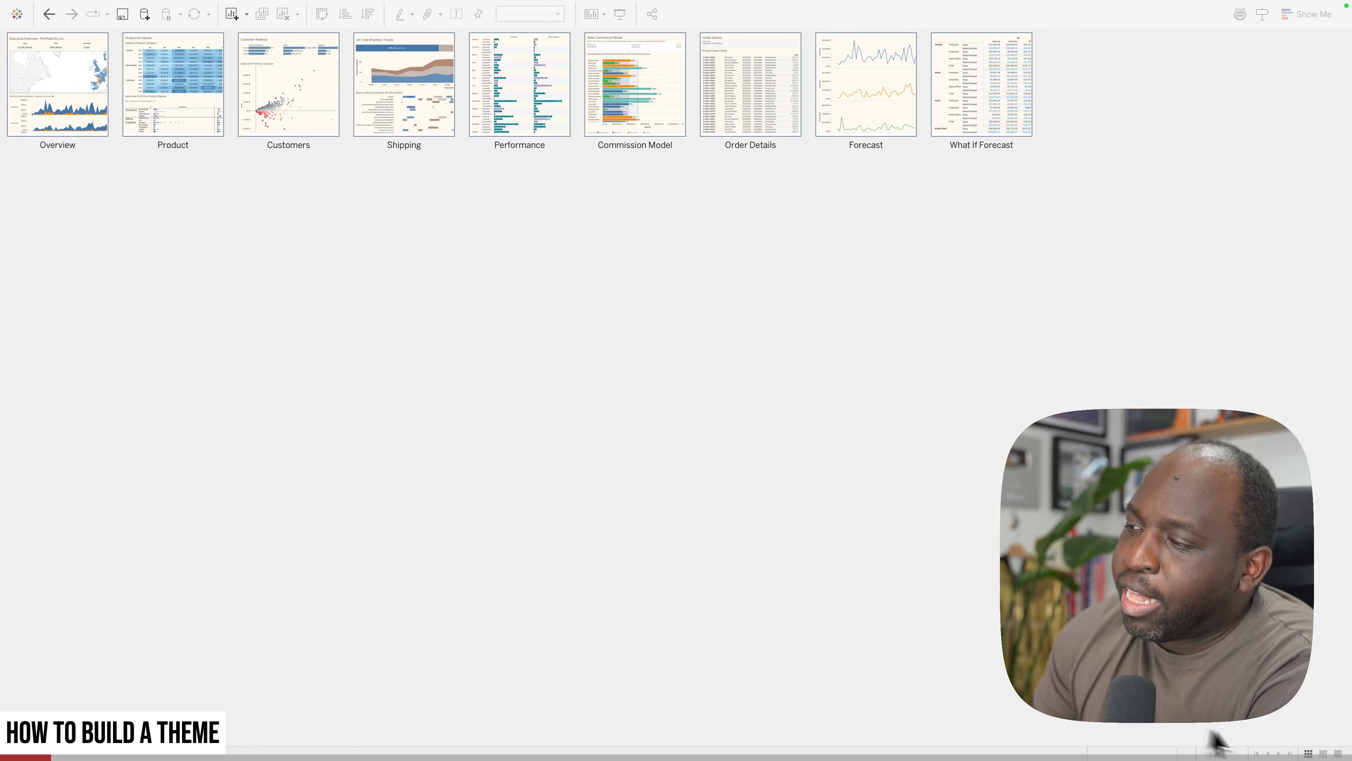
{"action": "double_click", "coordinate": [57, 84]}
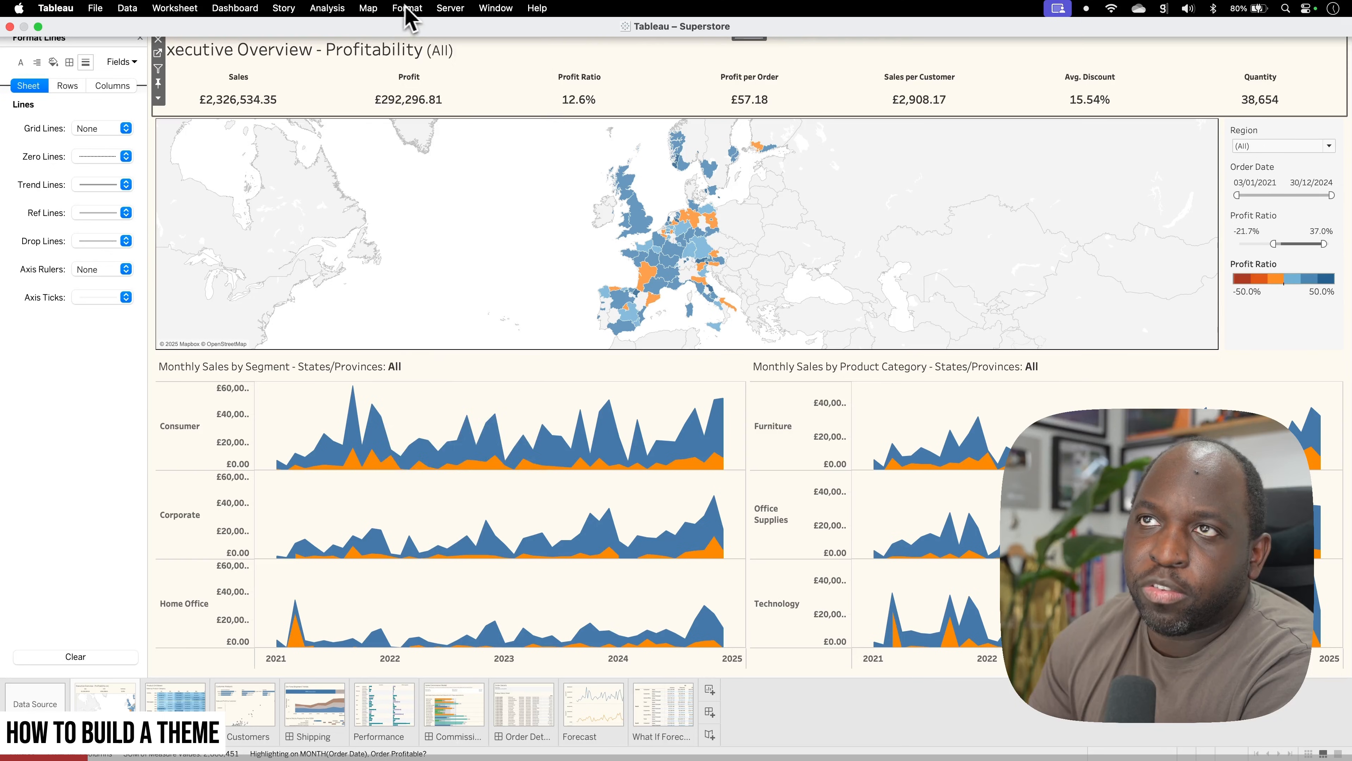
{"action": "left_click", "coordinate": [407, 8]}
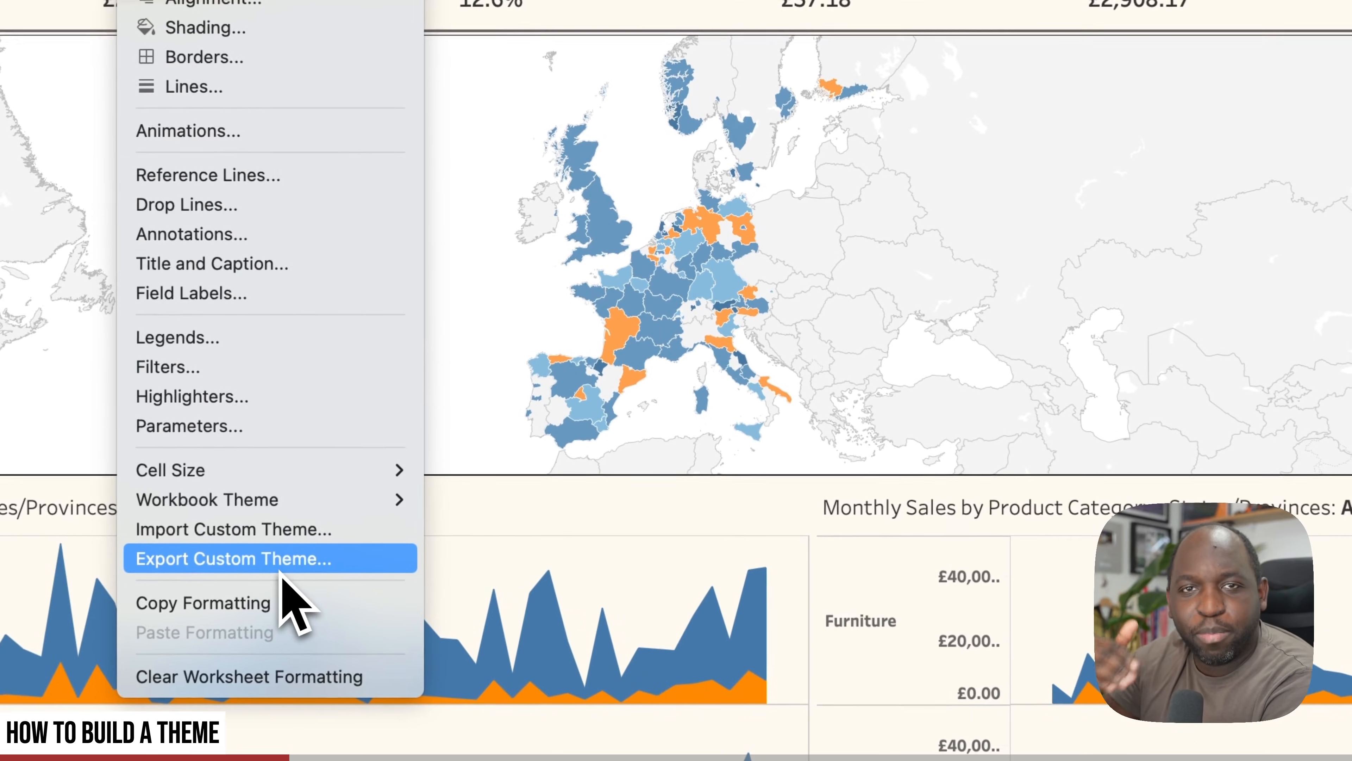
{"action": "left_click", "coordinate": [231, 558]}
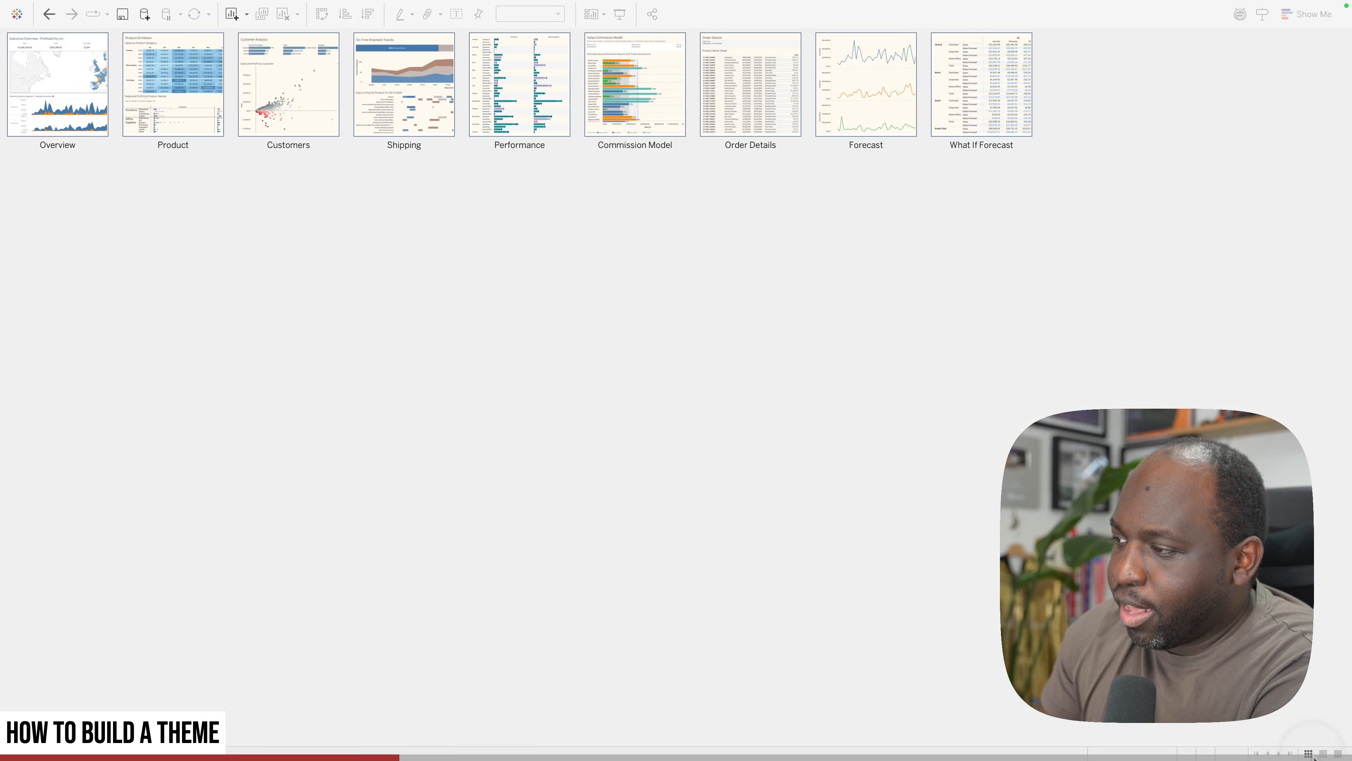
{"action": "right_click", "coordinate": [860, 534]}
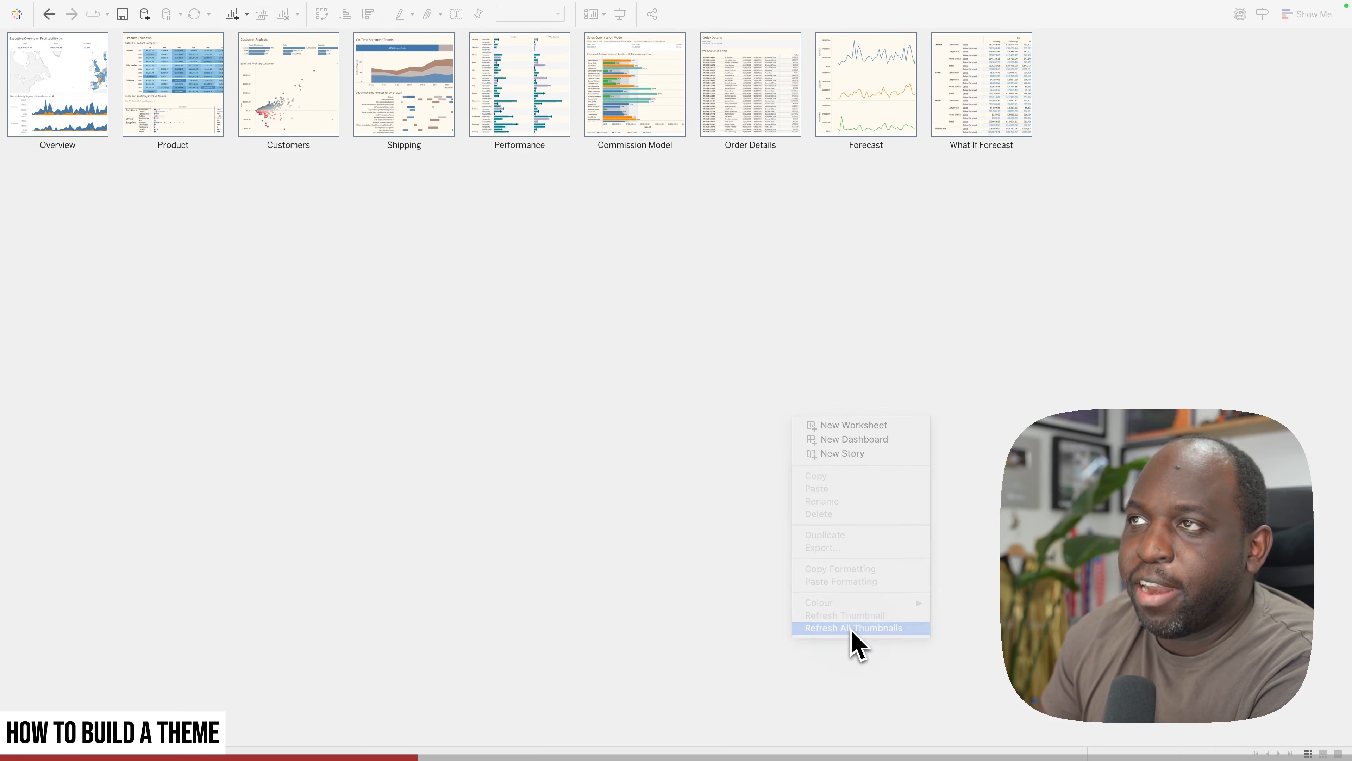
{"action": "left_click", "coordinate": [858, 626]}
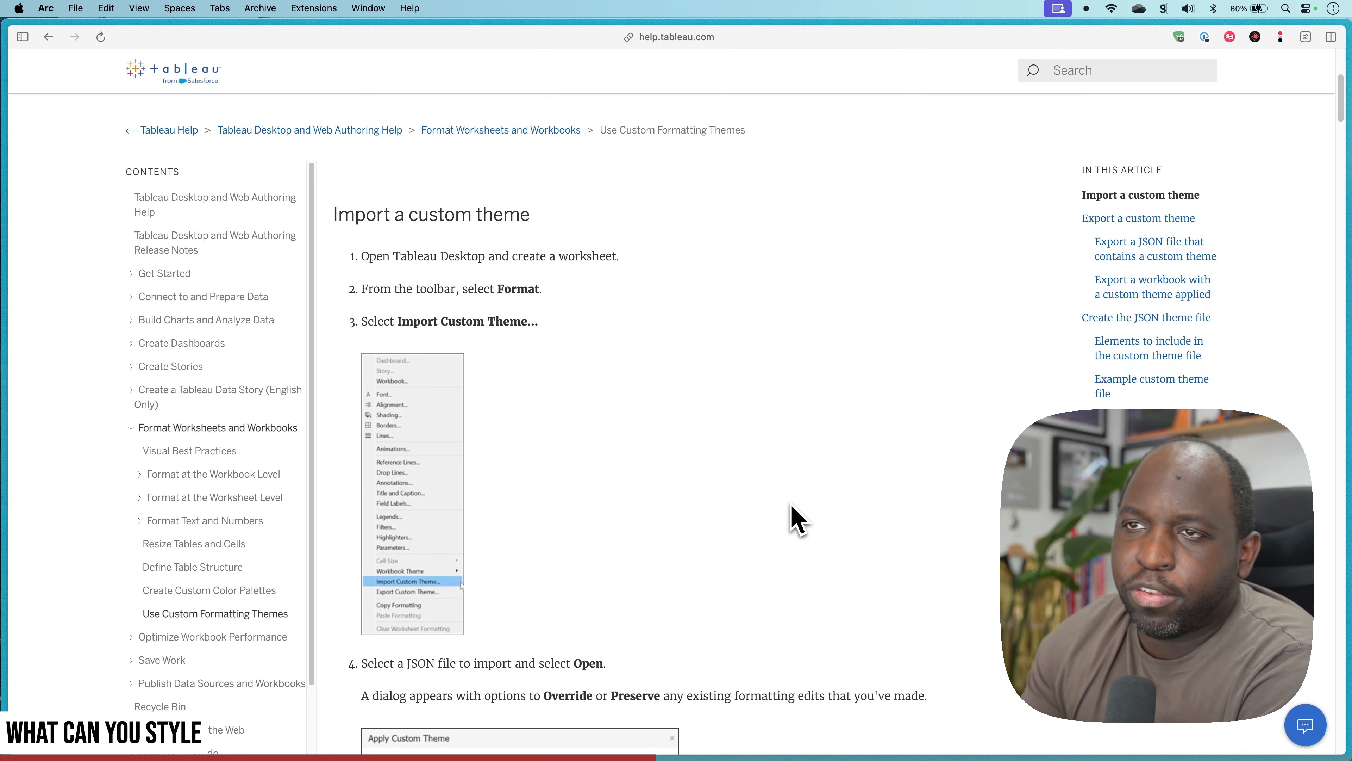
Step: Scroll the Use Custom Formatting Themes article past export steps and example JSON to the style elements table
{"action": "scroll", "scroll_direction": "down", "scroll_amount": 3}
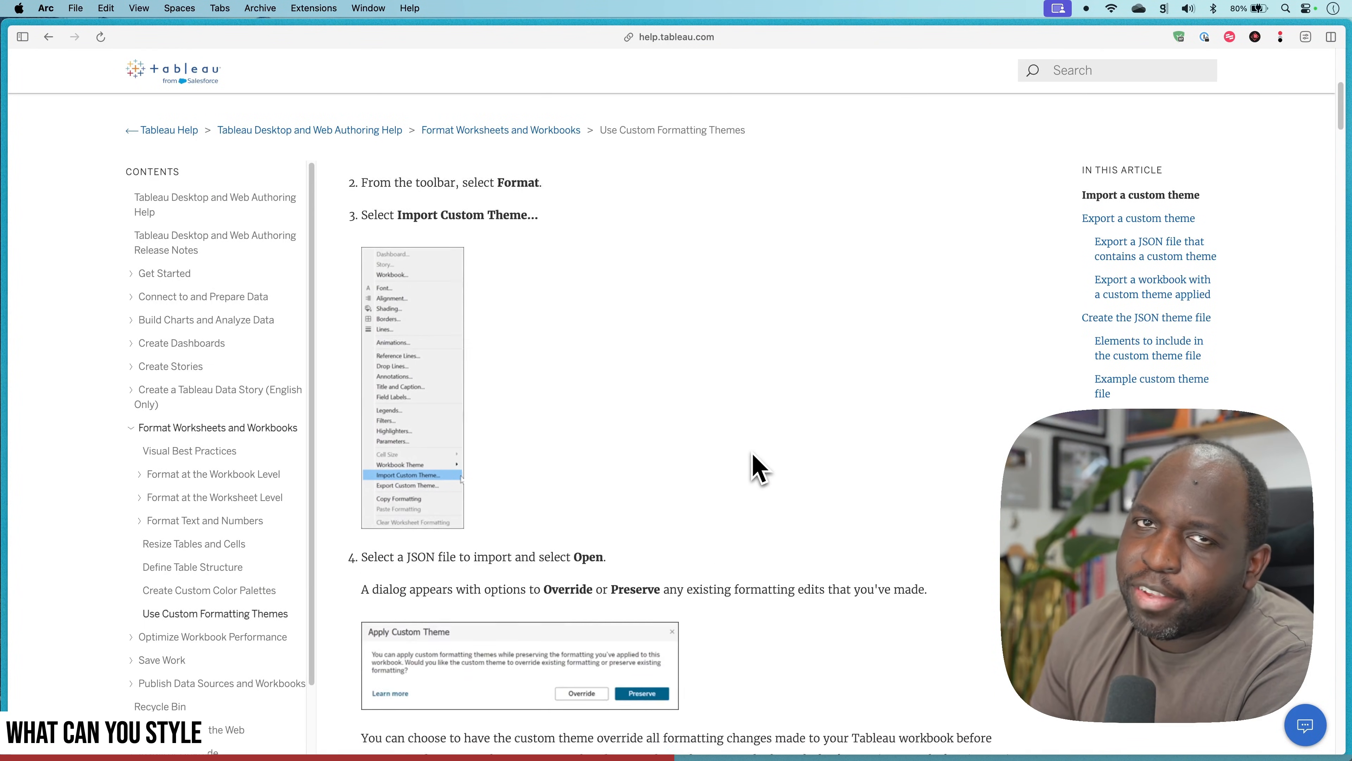
{"action": "scroll", "scroll_direction": "down", "scroll_amount": 3}
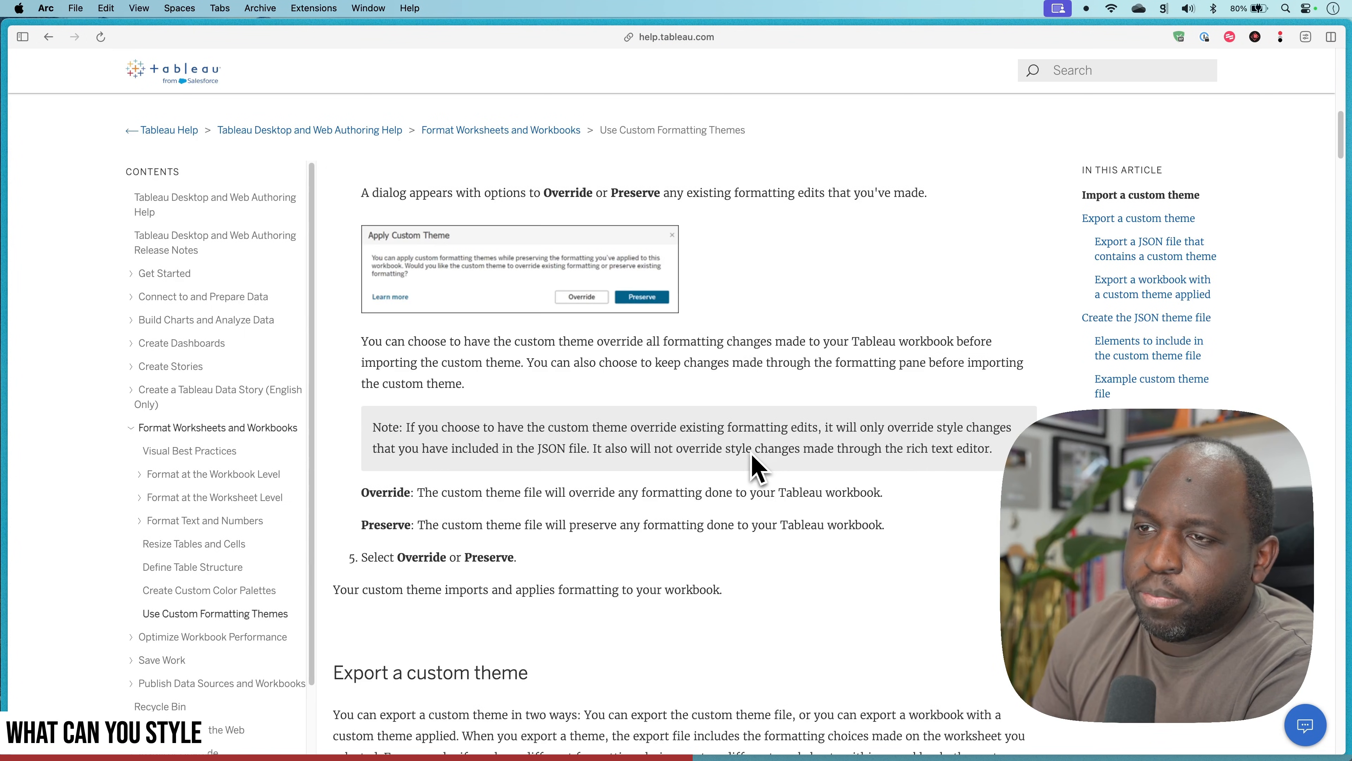
{"action": "scroll", "scroll_direction": "down", "scroll_amount": 3}
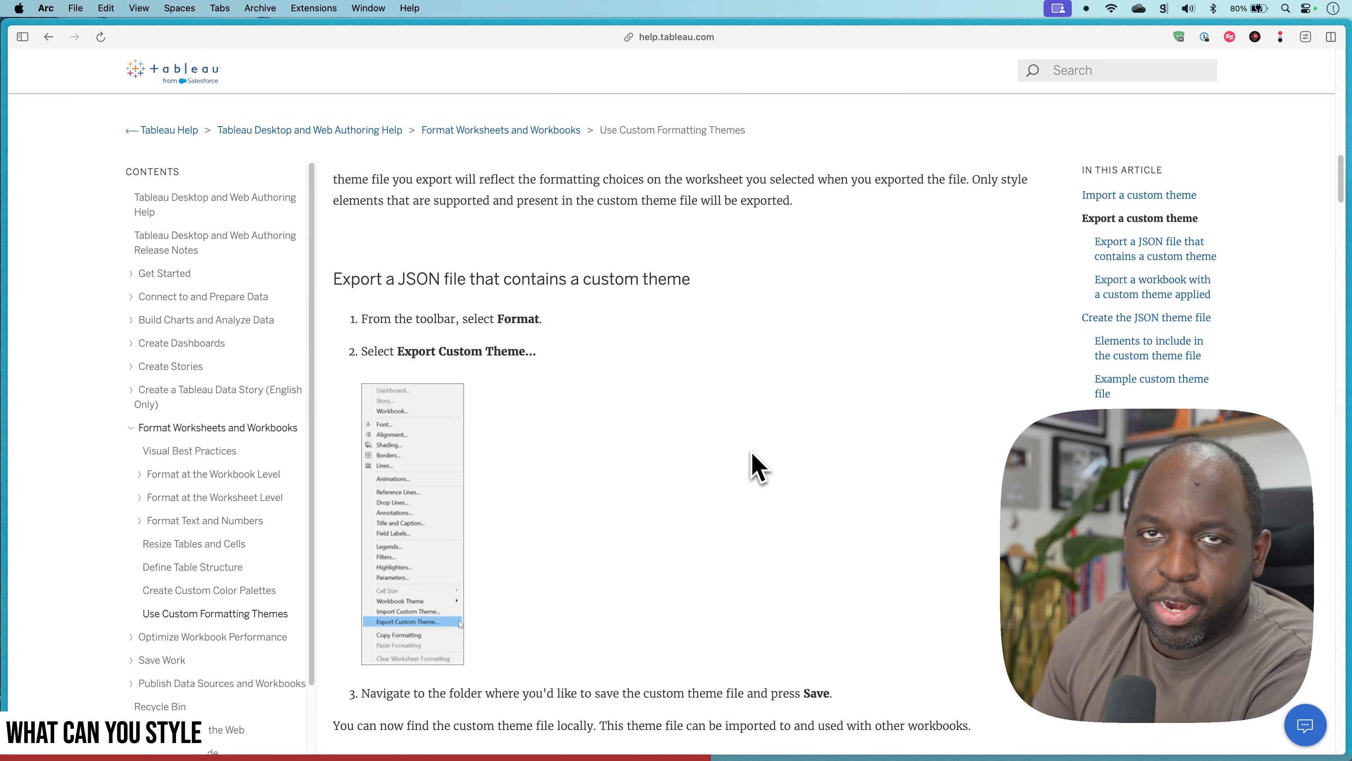
{"action": "scroll", "scroll_direction": "down", "scroll_amount": 3}
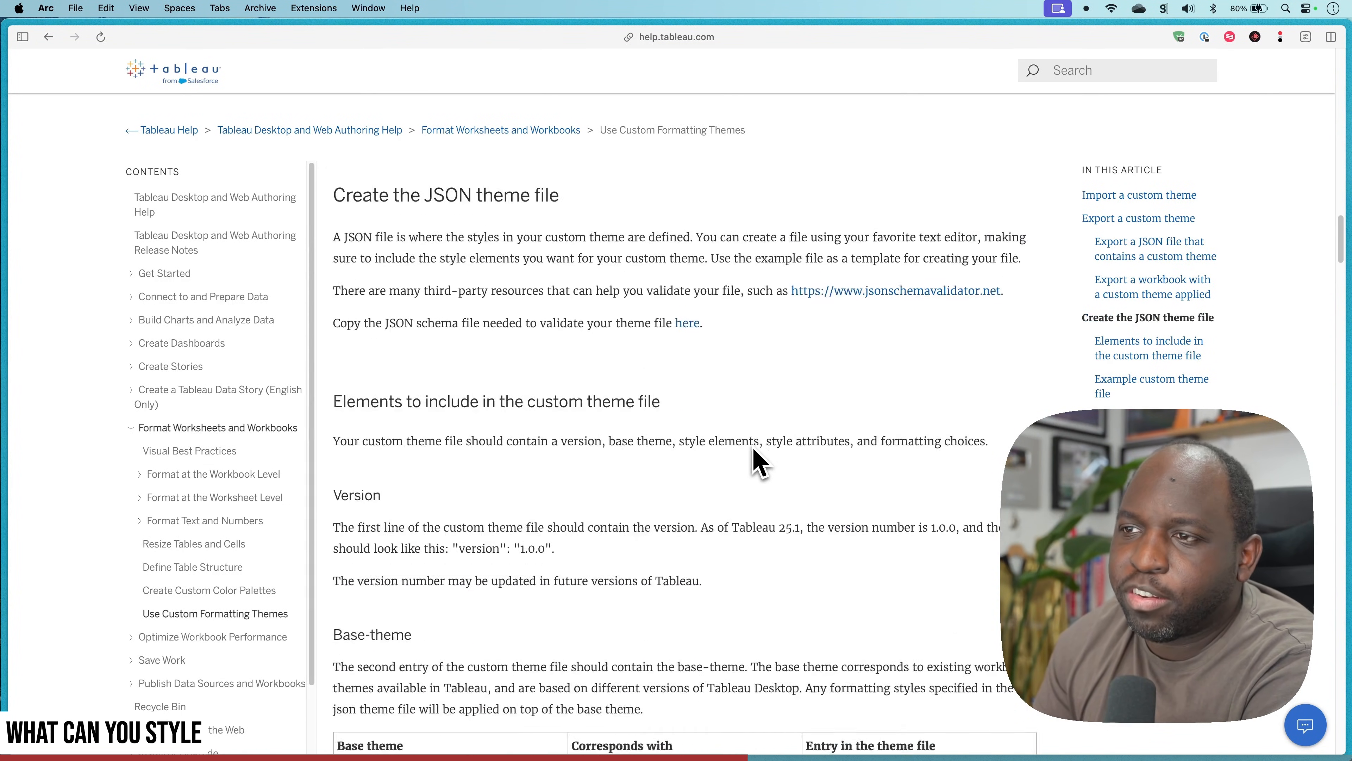
{"action": "scroll", "scroll_direction": "down", "scroll_amount": 3}
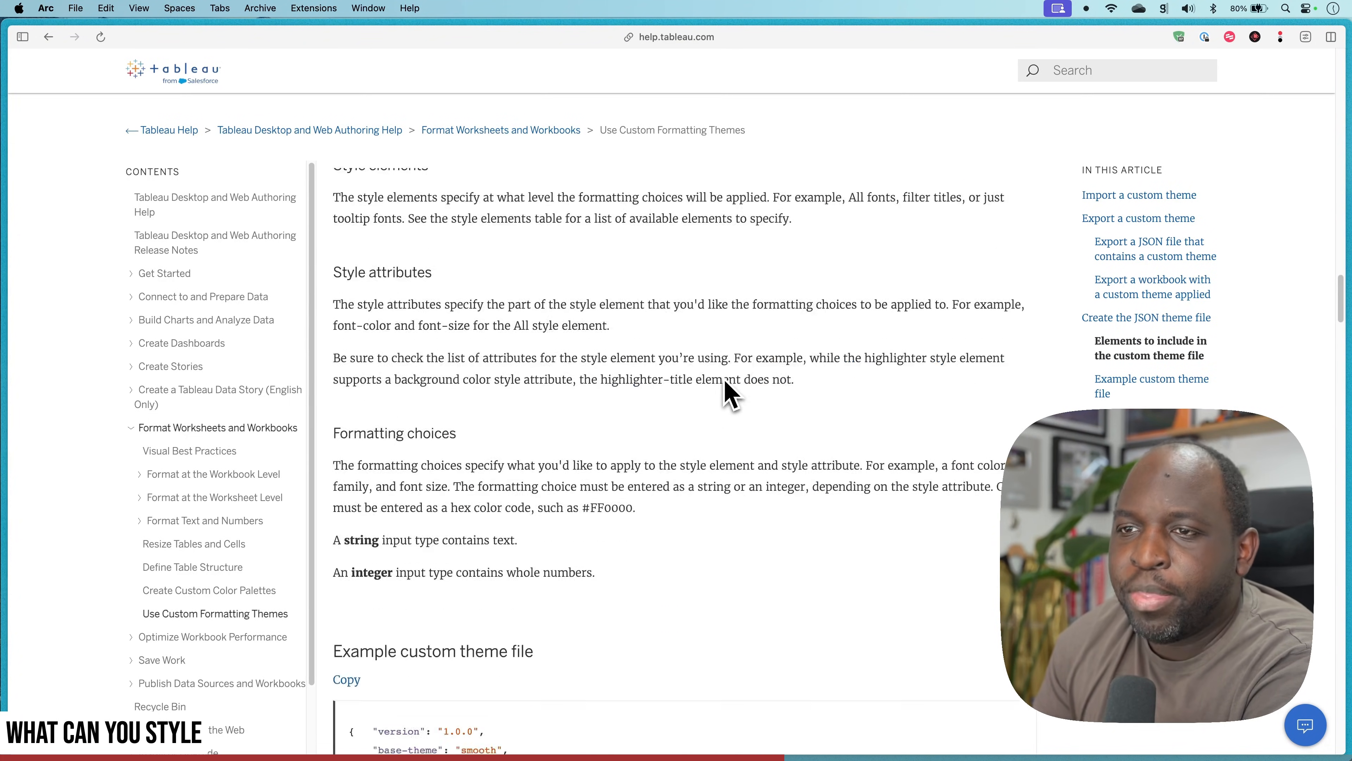
{"action": "scroll", "scroll_direction": "down", "scroll_amount": 3}
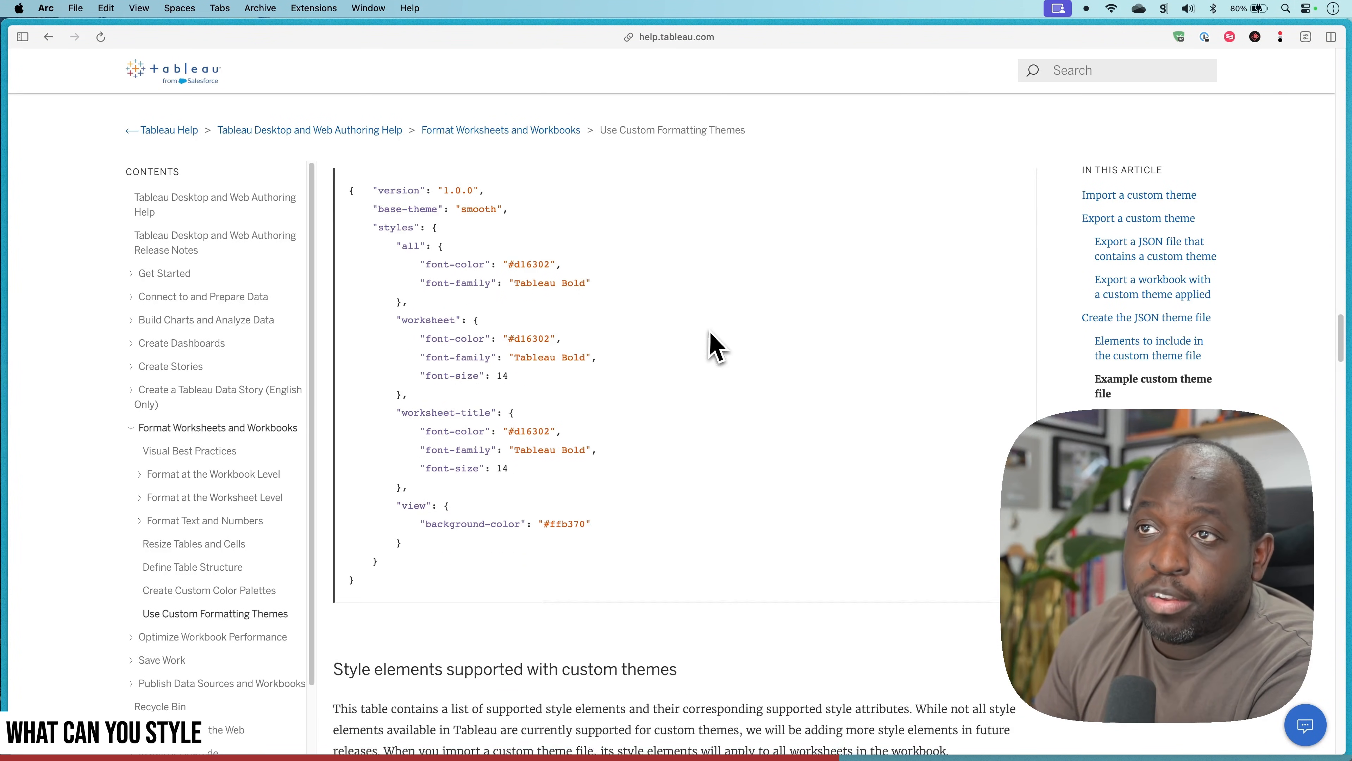
{"action": "scroll", "scroll_direction": "down", "scroll_amount": 3}
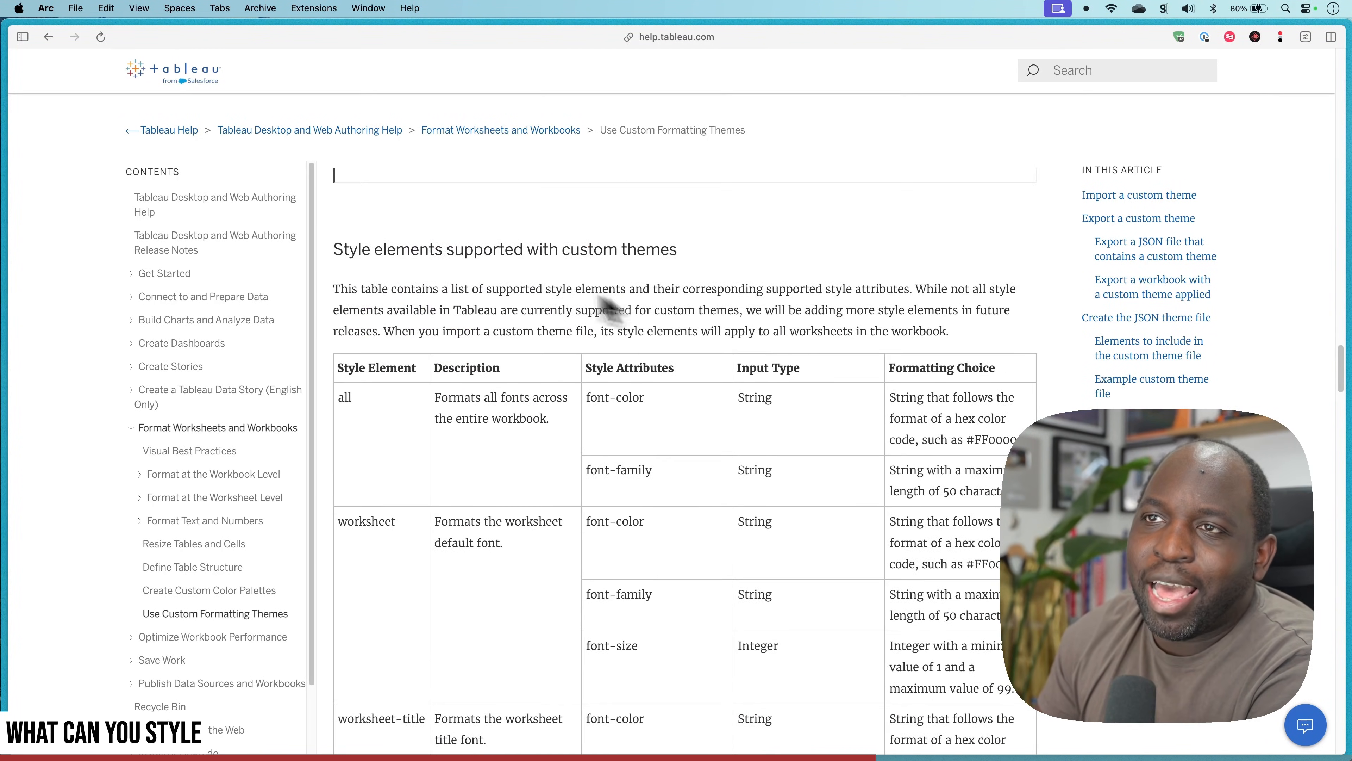
{"action": "mouse_move", "coordinate": [681, 289]}
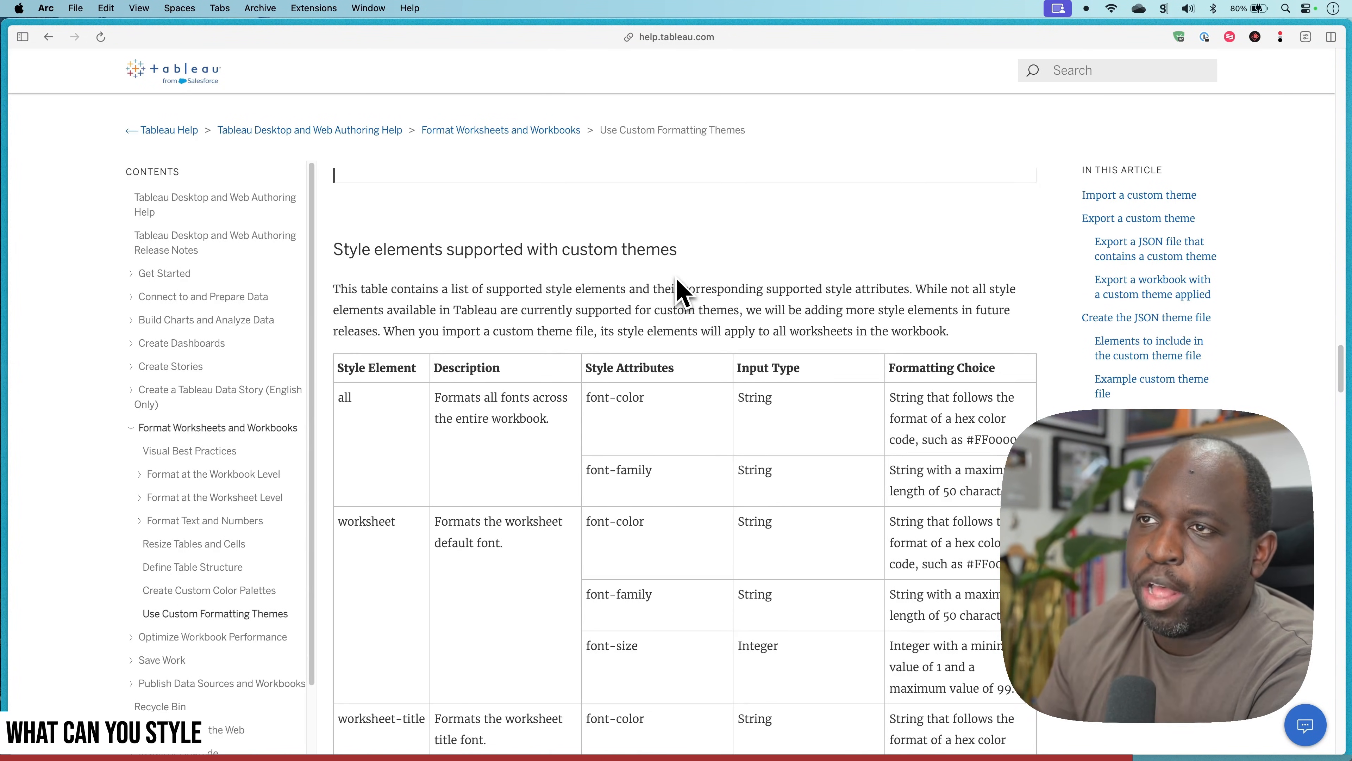
Step: Read the style elements table through tooltip, legend, filter, parameter and highlighter-title rows
{"action": "scroll", "scroll_direction": "down", "scroll_amount": 3}
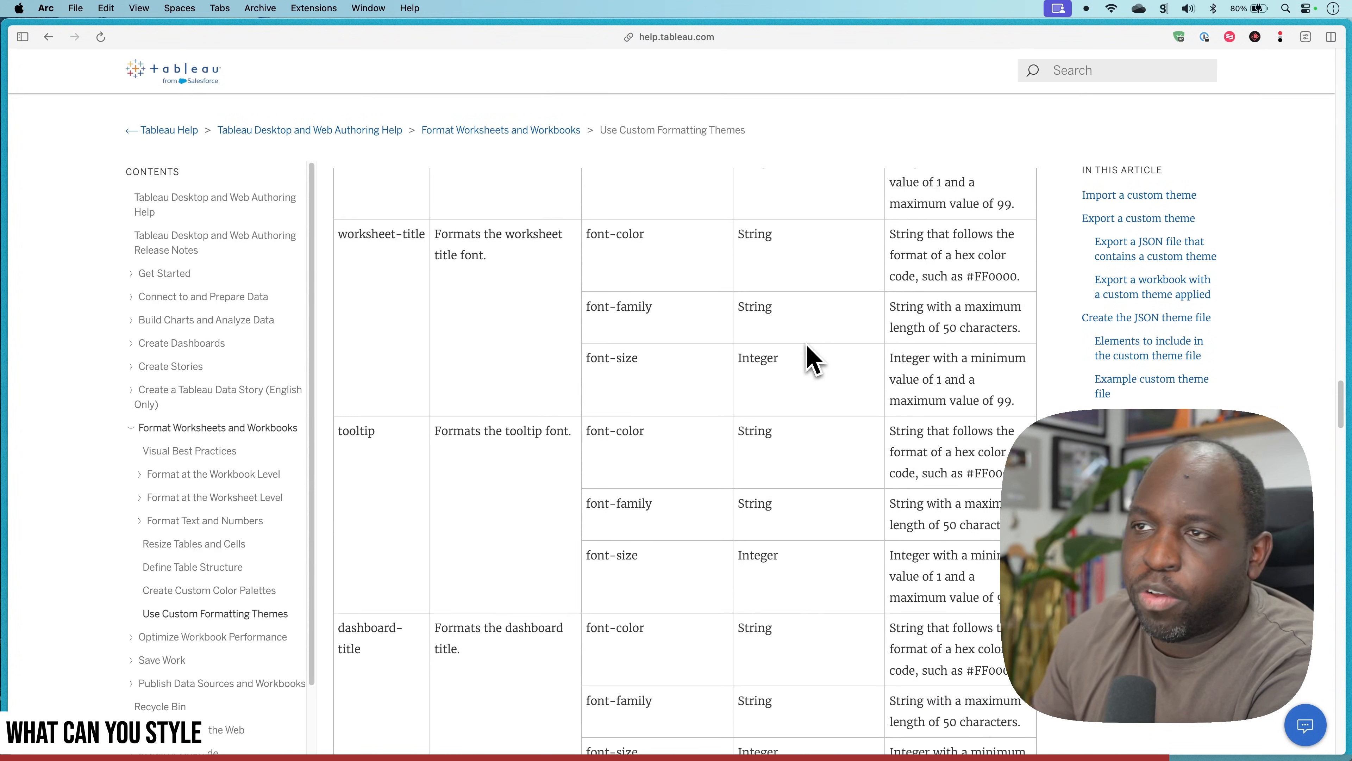
{"action": "scroll", "scroll_direction": "down", "scroll_amount": 3}
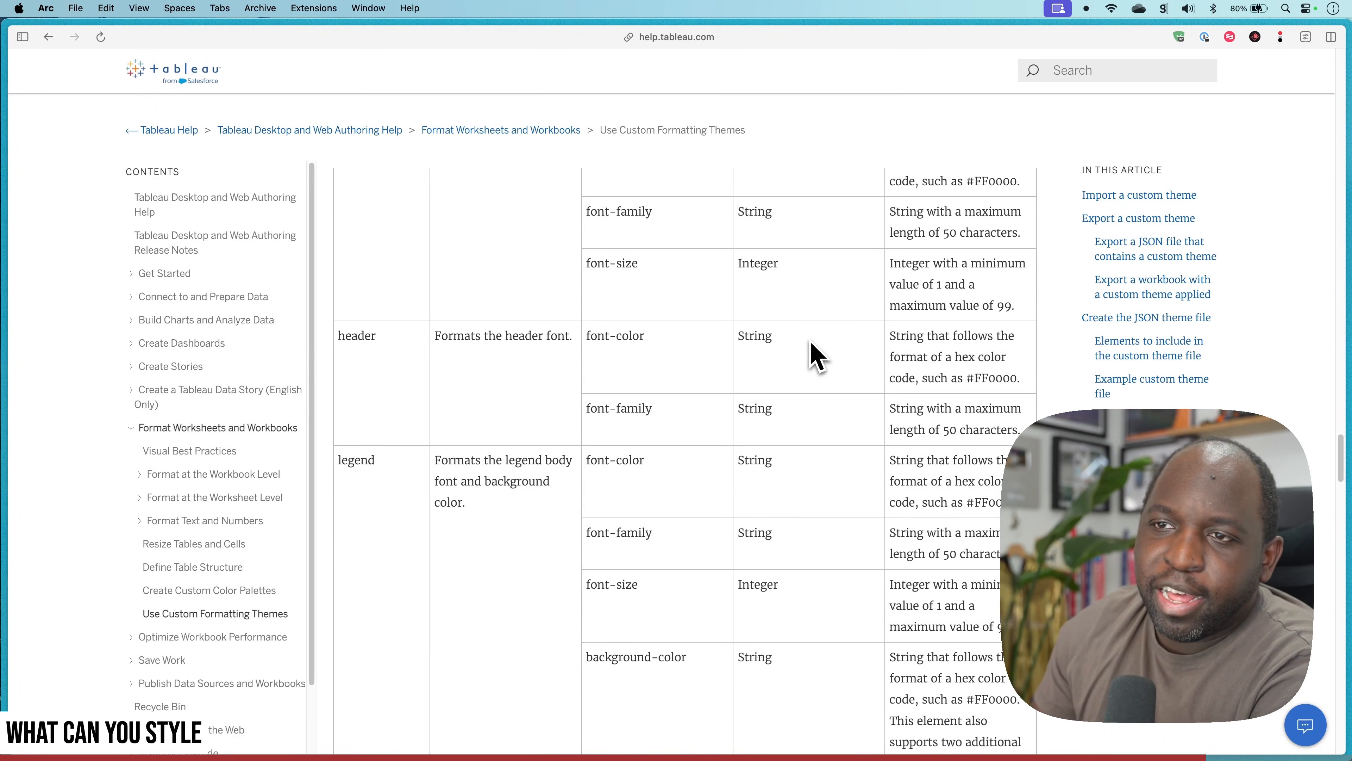
{"action": "scroll", "scroll_direction": "down", "scroll_amount": 3}
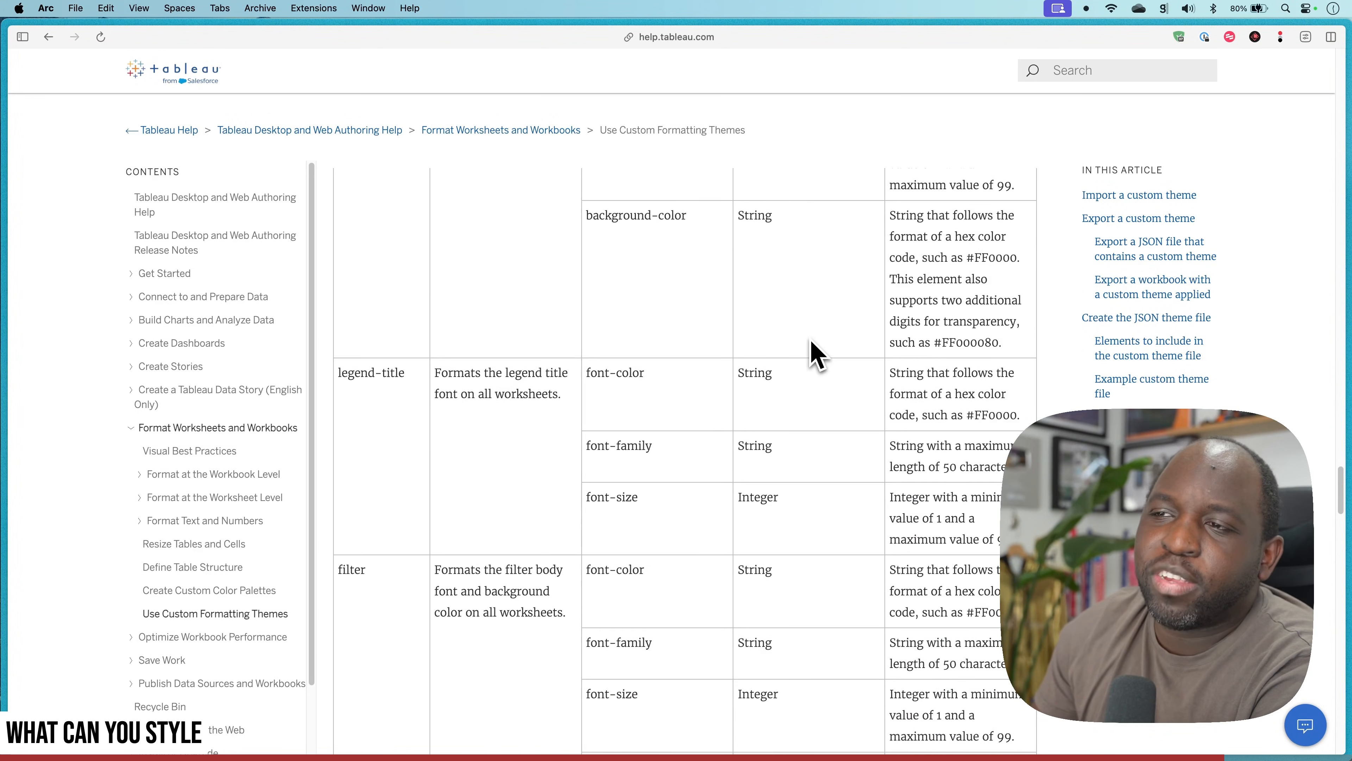
{"action": "scroll", "scroll_direction": "down", "scroll_amount": 3}
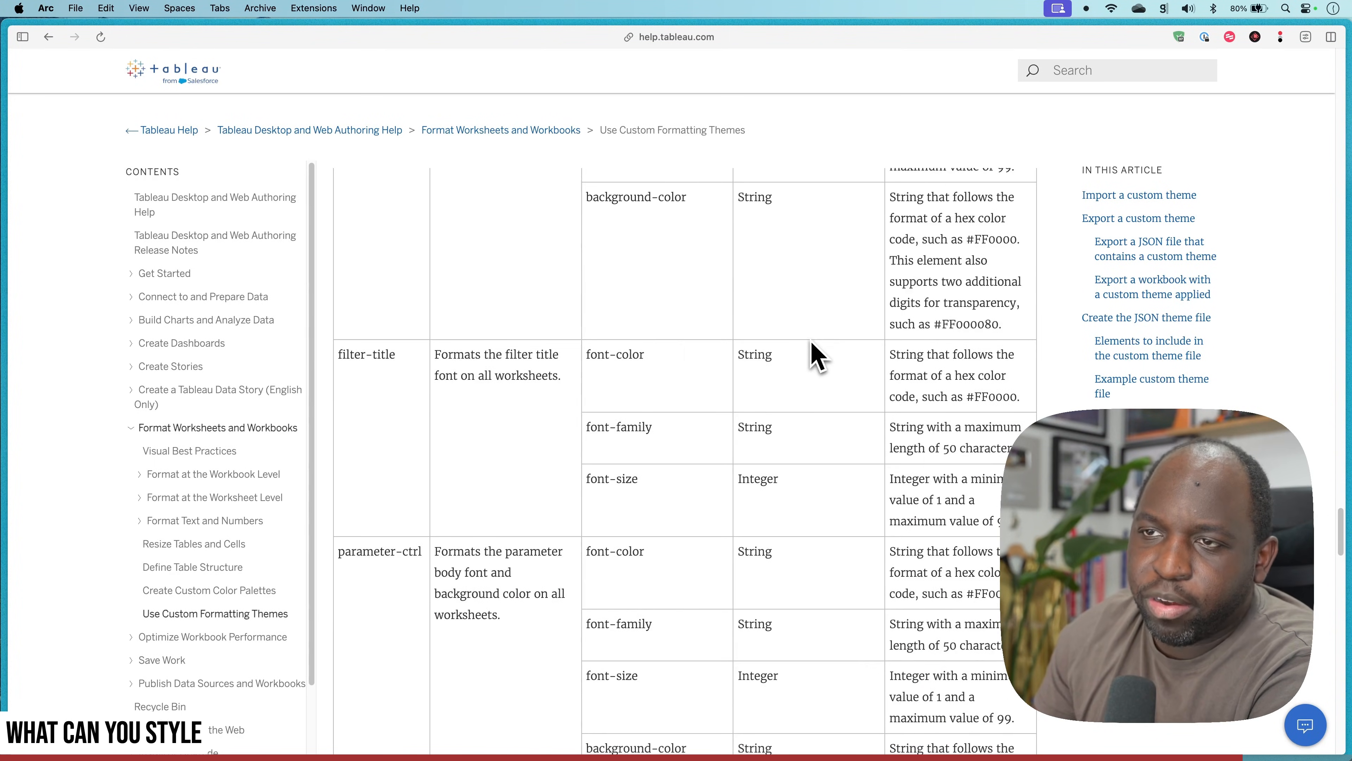
{"action": "scroll", "scroll_direction": "down", "scroll_amount": 3}
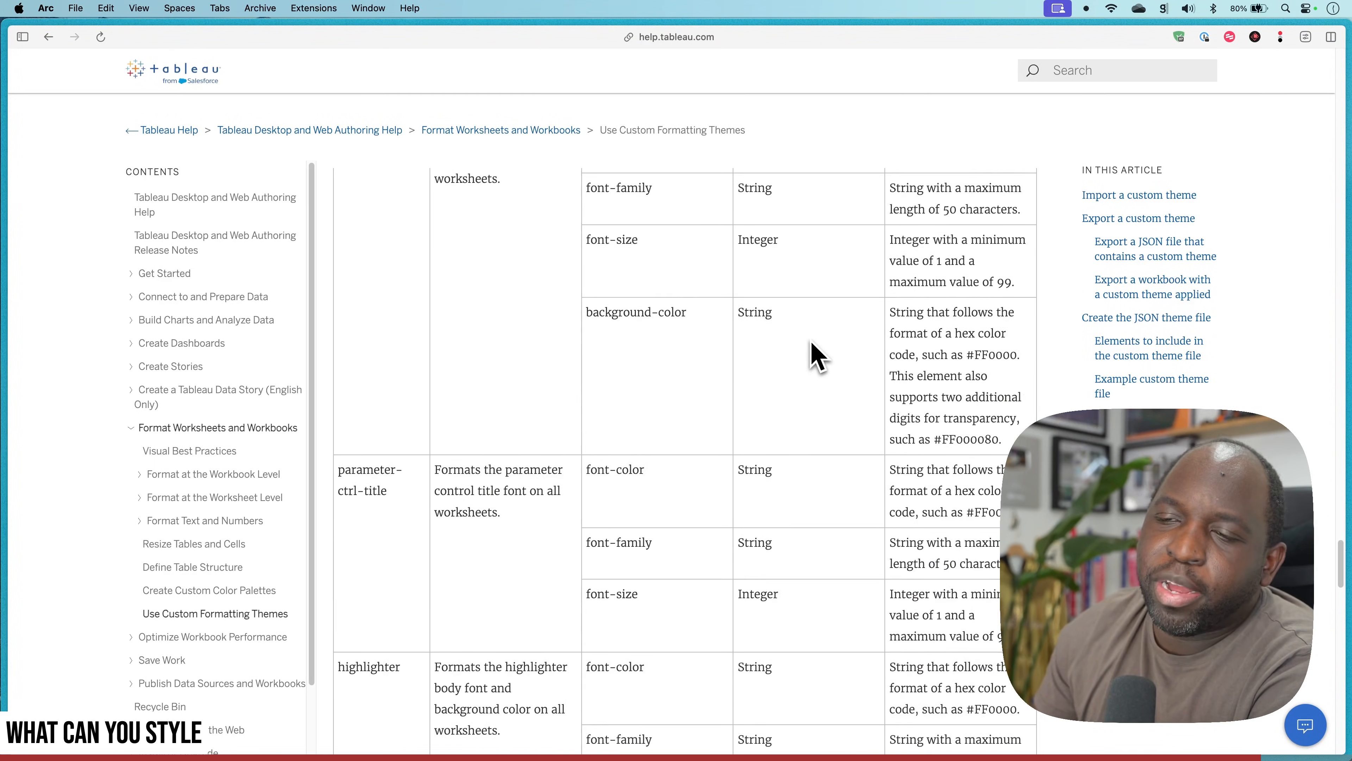
{"action": "scroll", "scroll_direction": "down", "scroll_amount": 3}
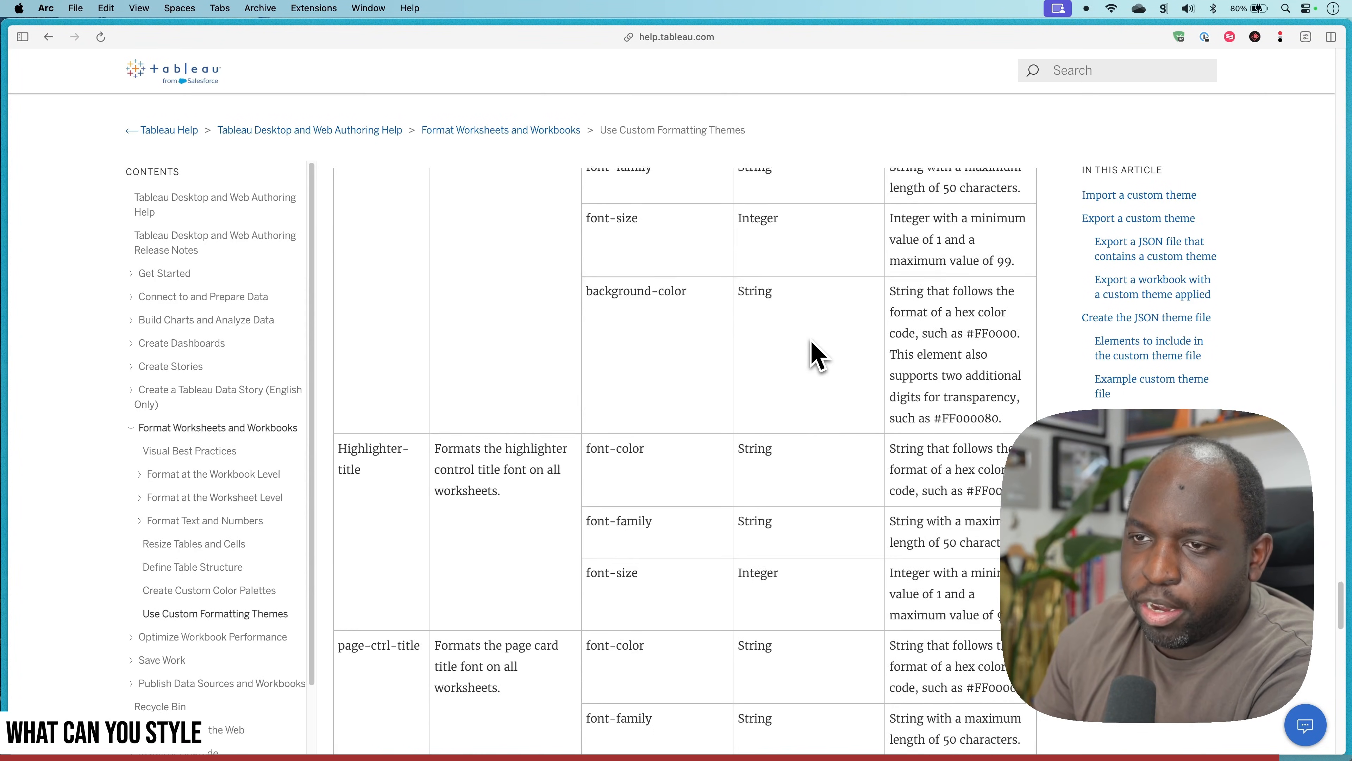
{"action": "scroll", "scroll_direction": "down", "scroll_amount": 3}
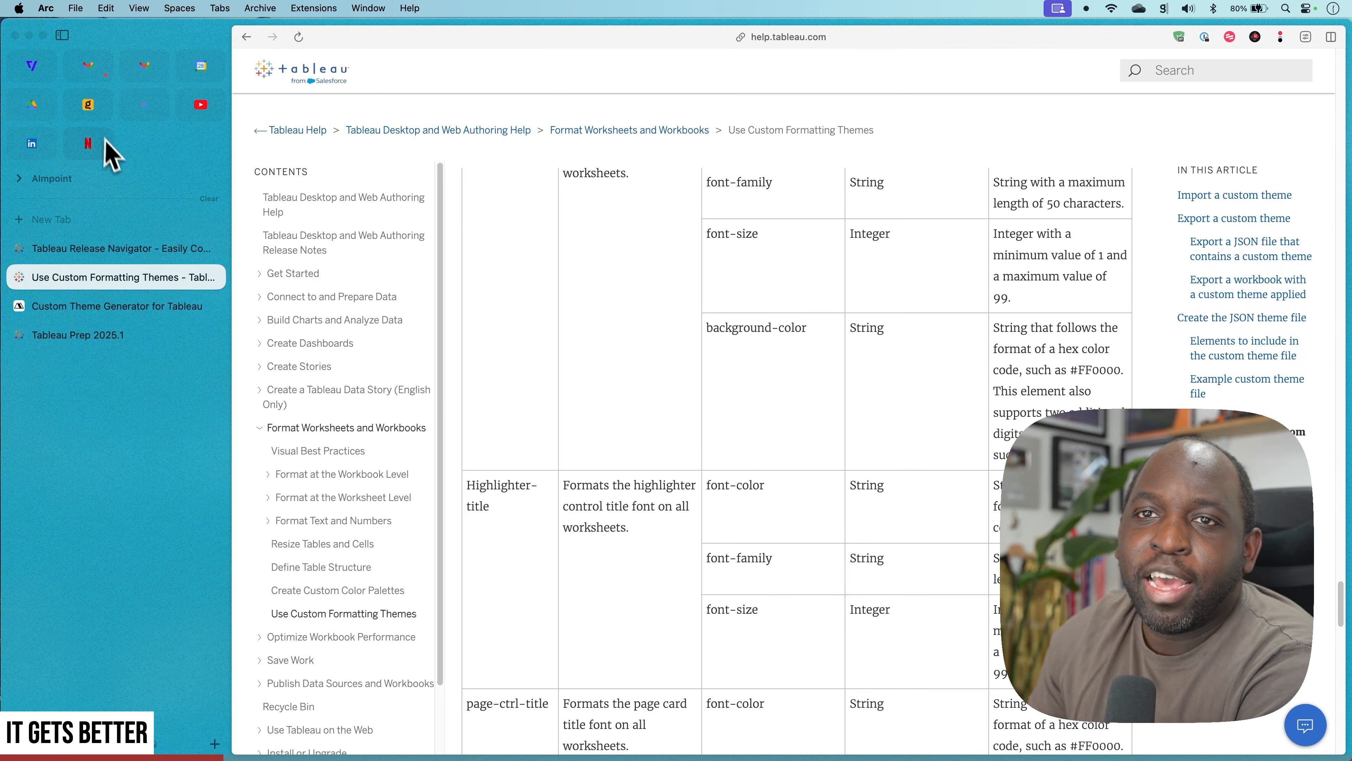
Step: Load the Superstore JSON into the Custom Theme Generator and set a brown View Background Color
{"action": "left_click", "coordinate": [115, 306]}
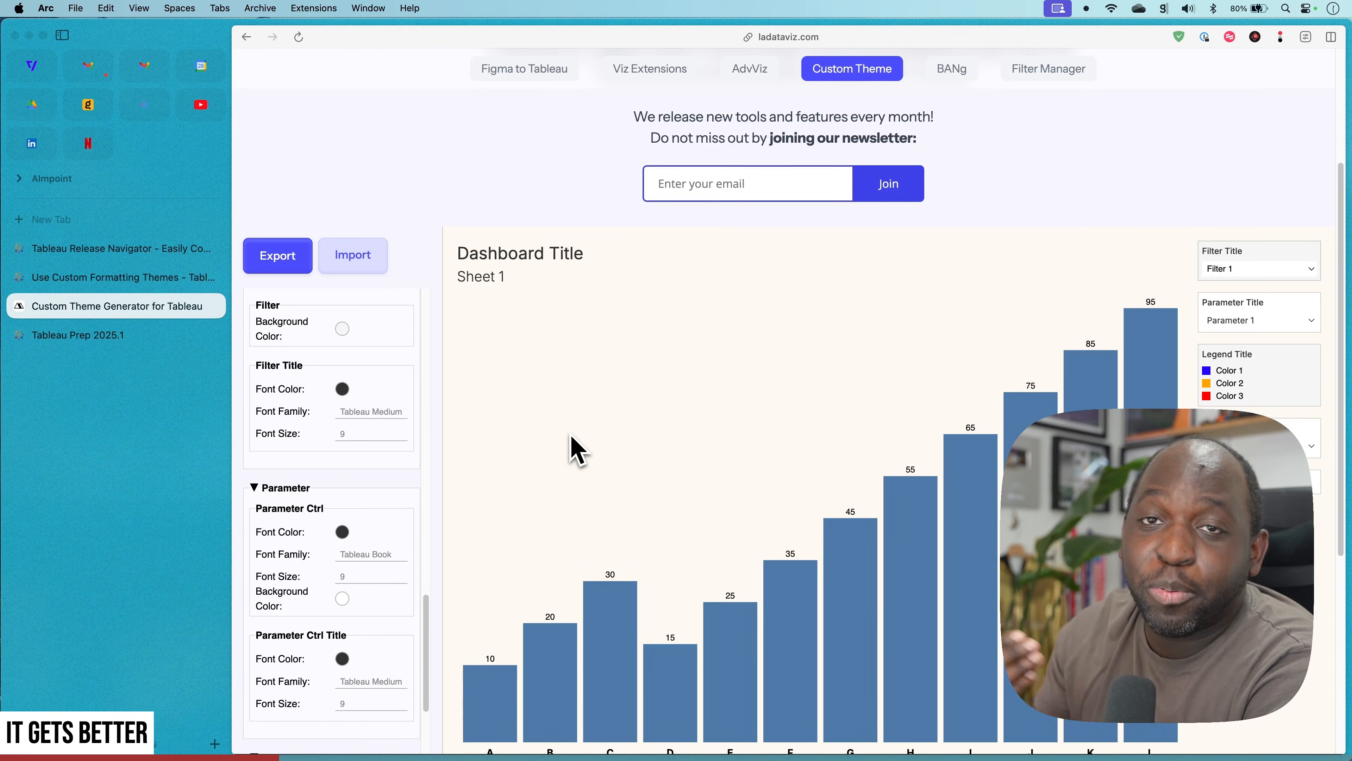
{"action": "left_click", "coordinate": [352, 255]}
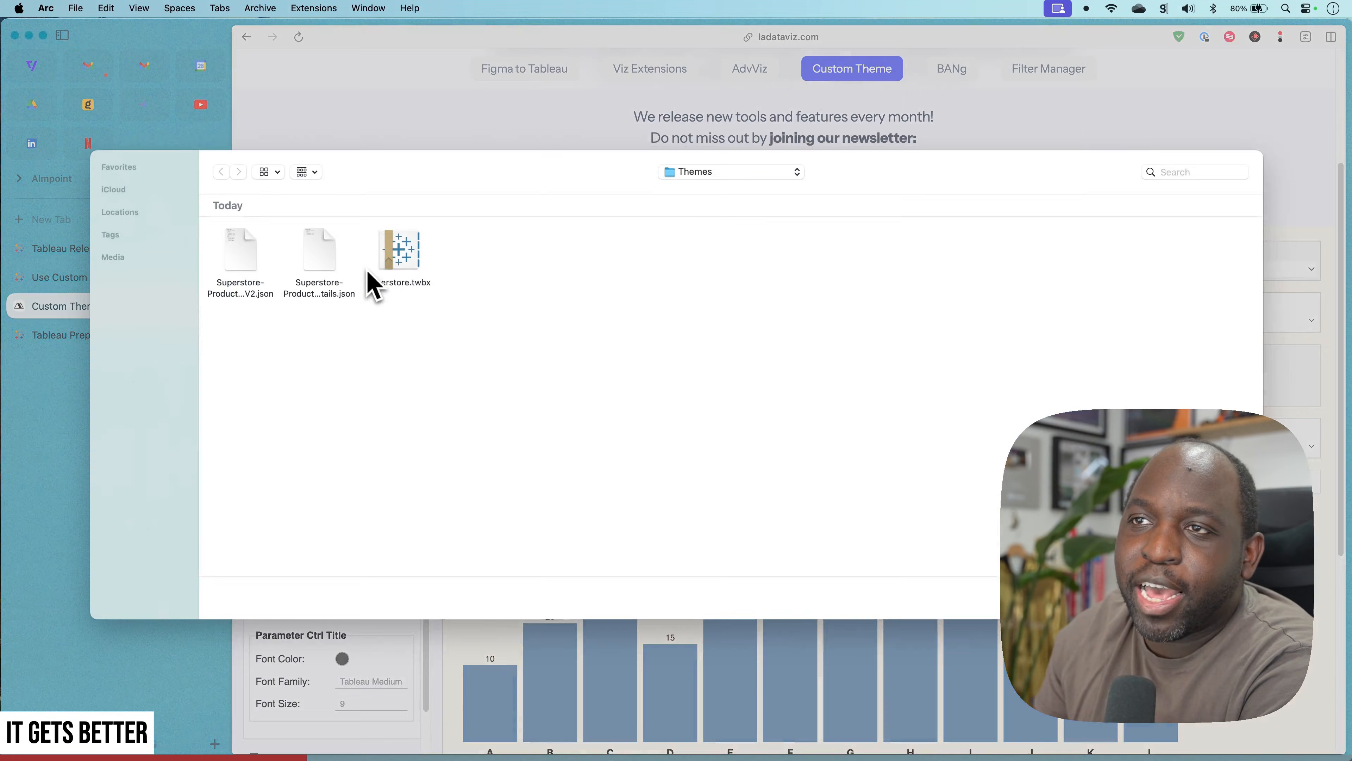
{"action": "left_click", "coordinate": [319, 254]}
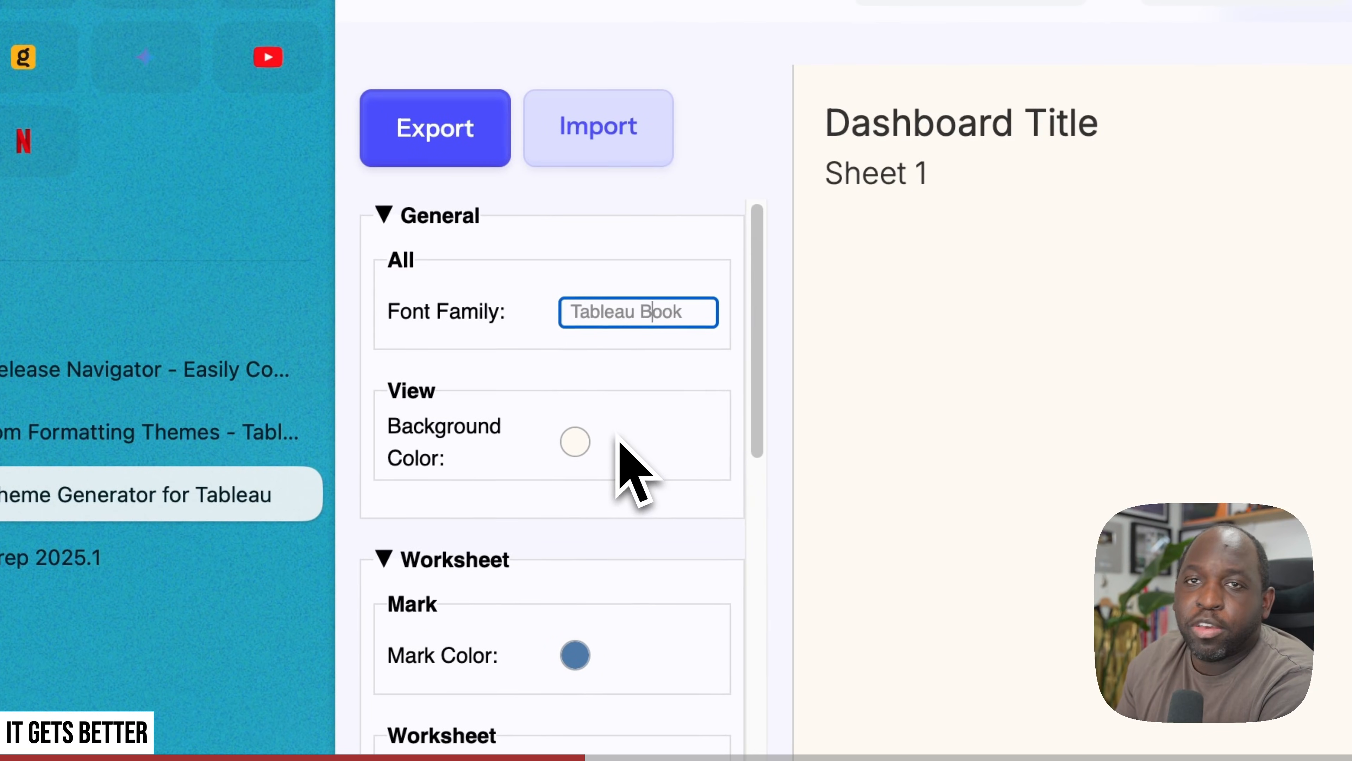
{"action": "left_click", "coordinate": [575, 442]}
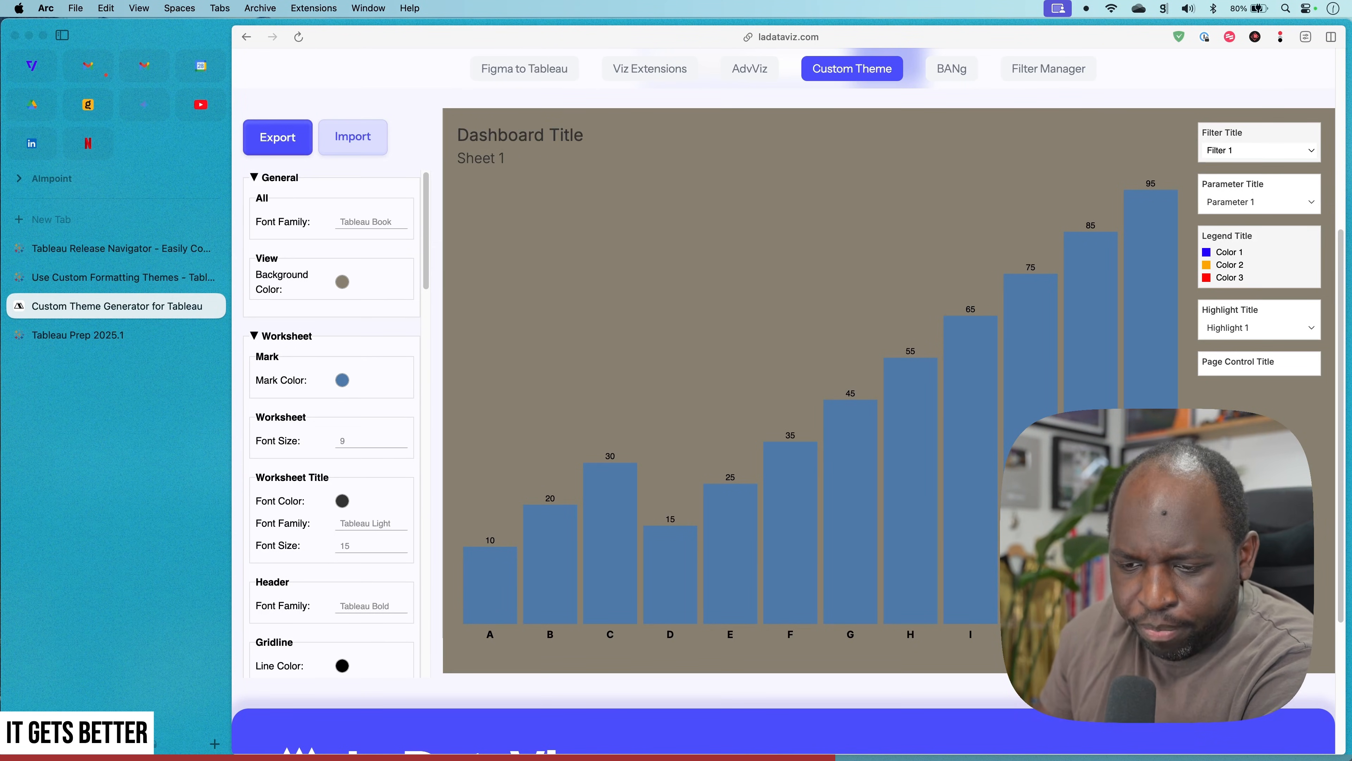
{"action": "key", "text": "cmd+tab"}
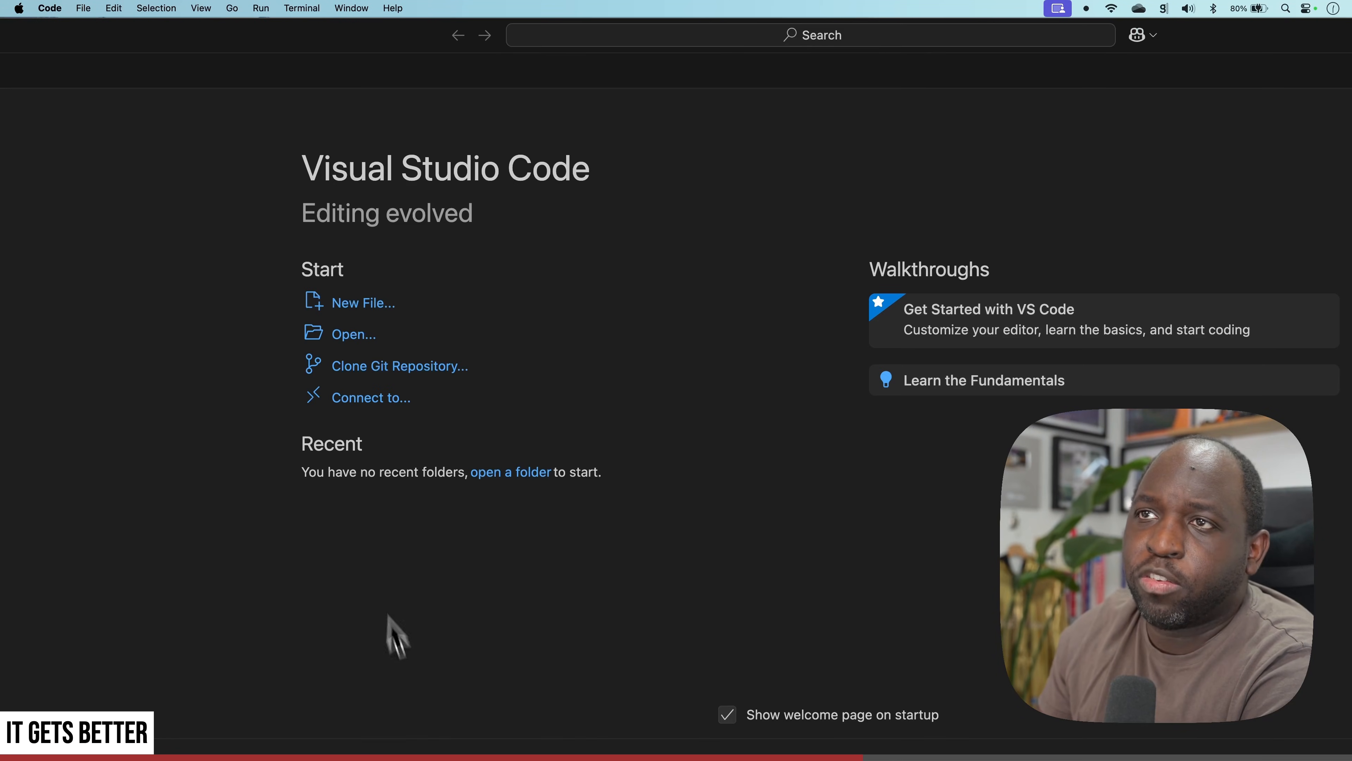
Step: Open Desktop > Themes > Superstore-ProductDetails V2.json from the VS Code Welcome page
{"action": "left_click", "coordinate": [353, 334]}
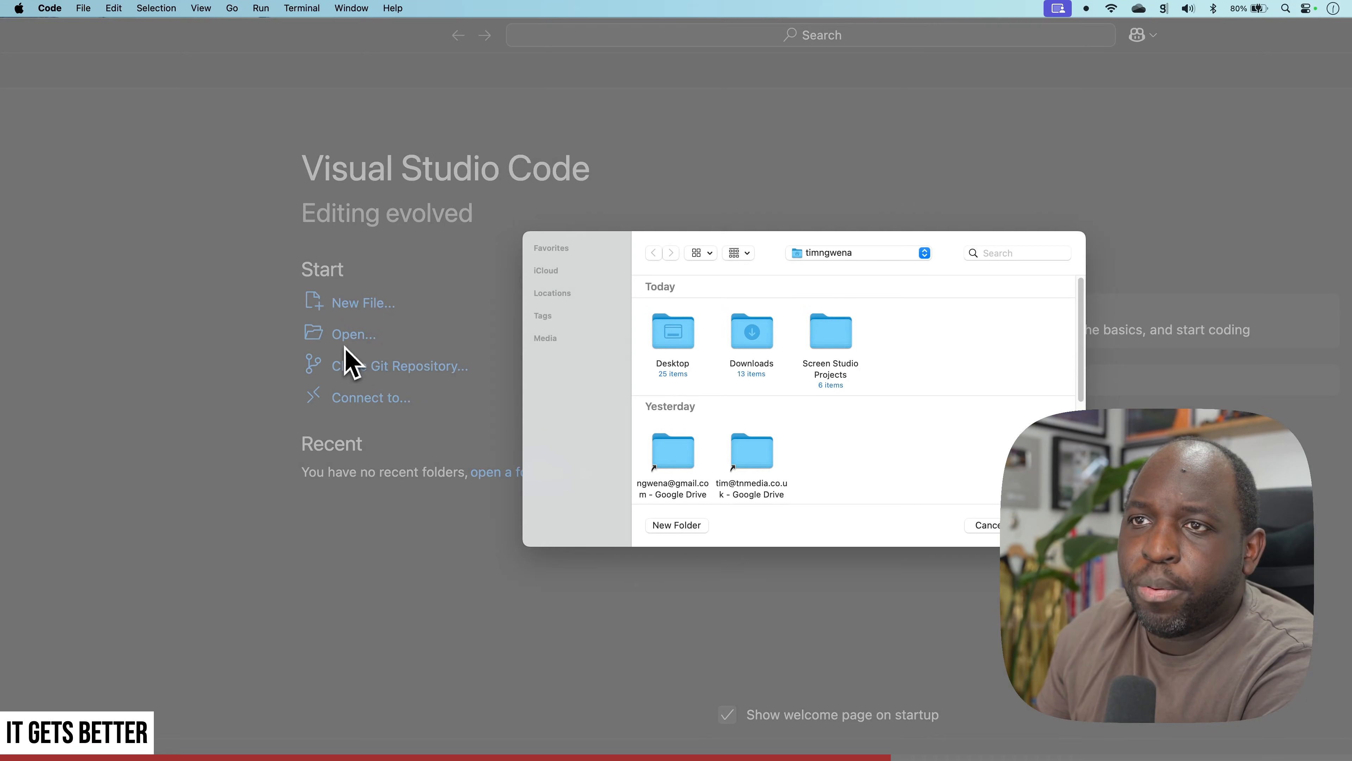
{"action": "double_click", "coordinate": [672, 331]}
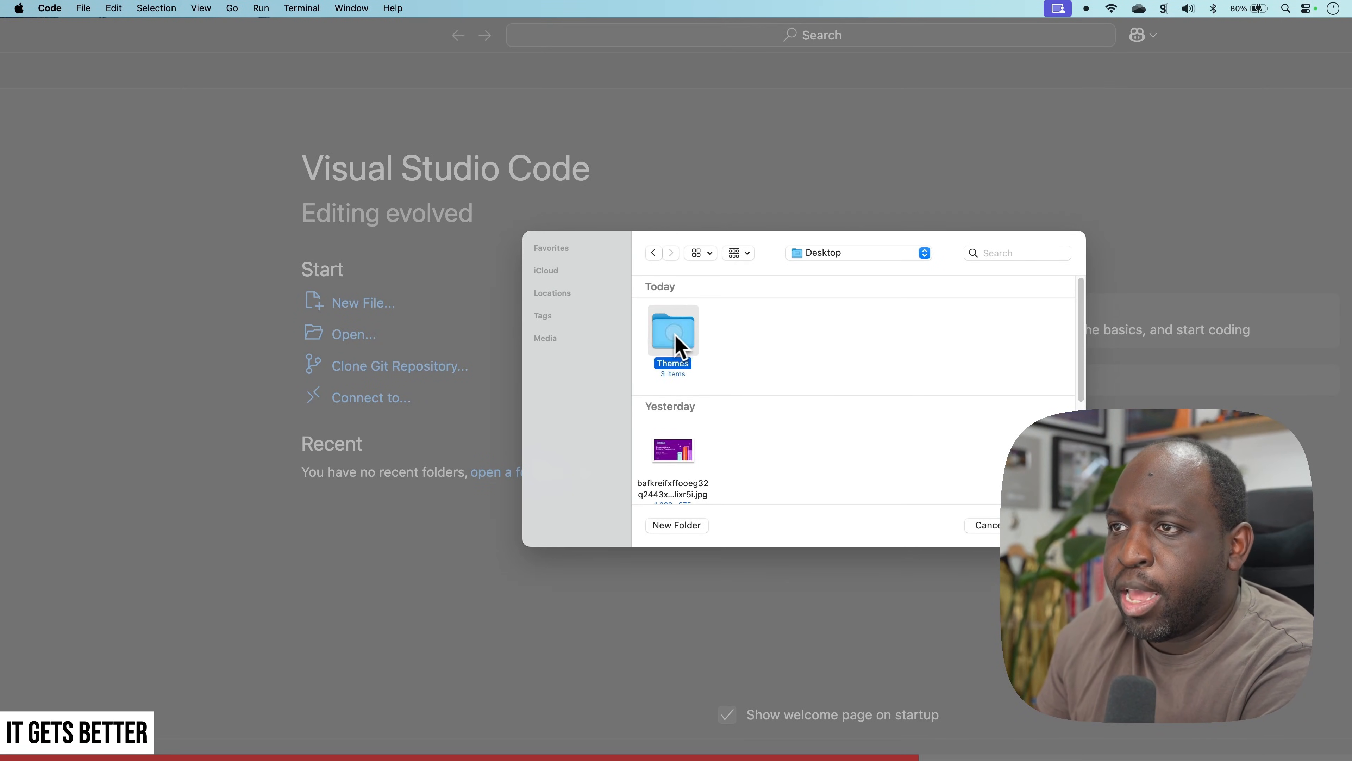
{"action": "double_click", "coordinate": [672, 331]}
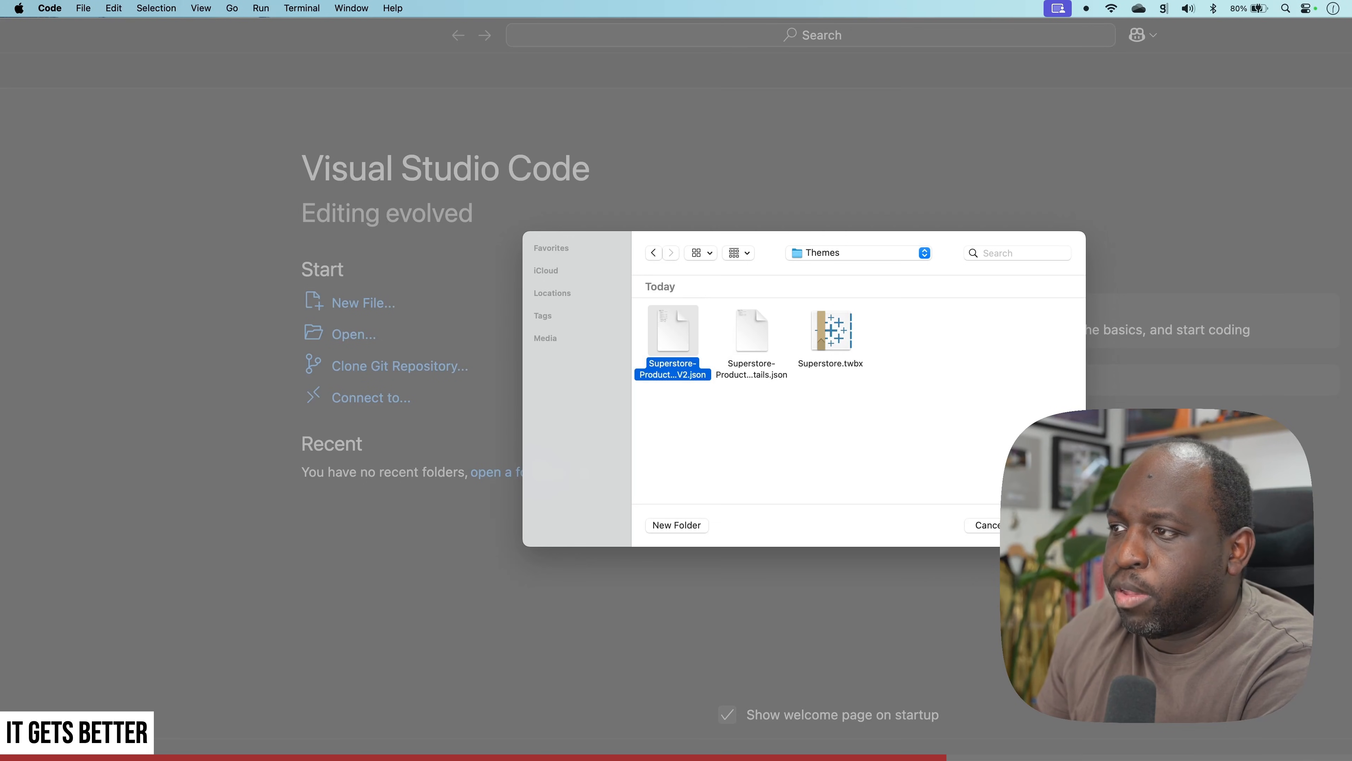
{"action": "double_click", "coordinate": [672, 337]}
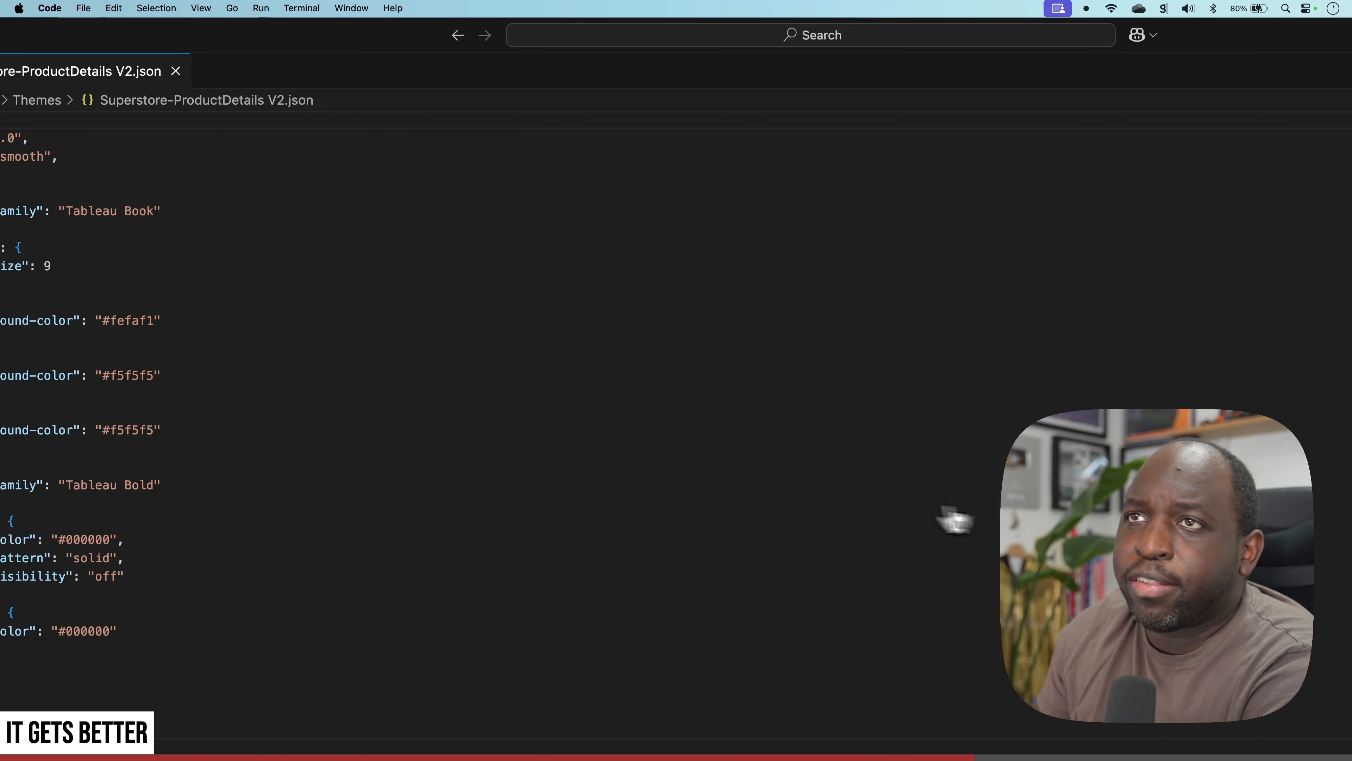